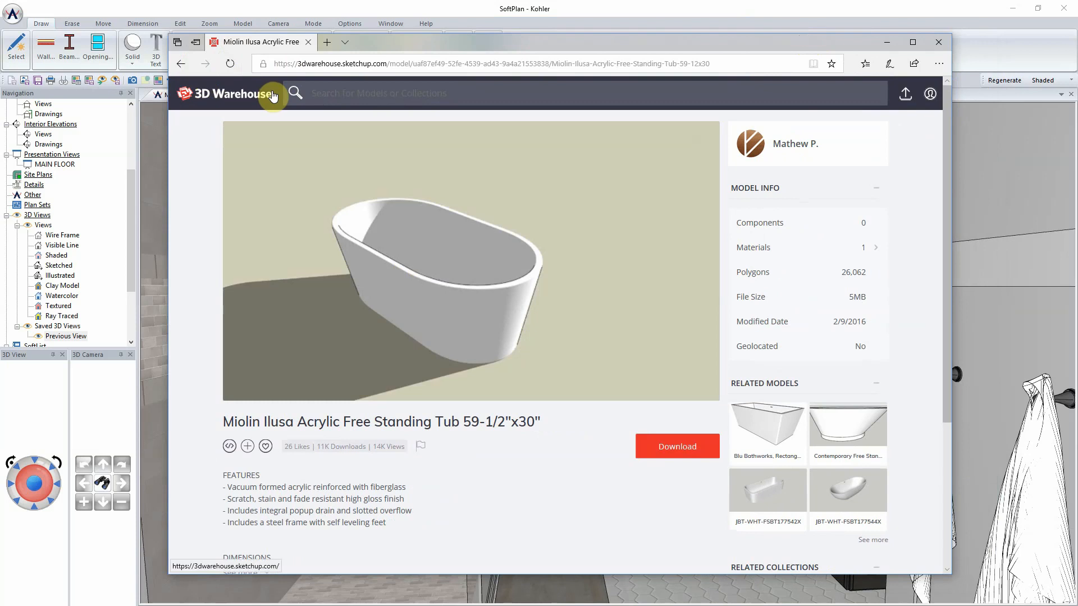
# Step: Maximize the browser and download the Miolin Ilusa tub as a SketchUp 2017 model
pyautogui.click(913, 42)
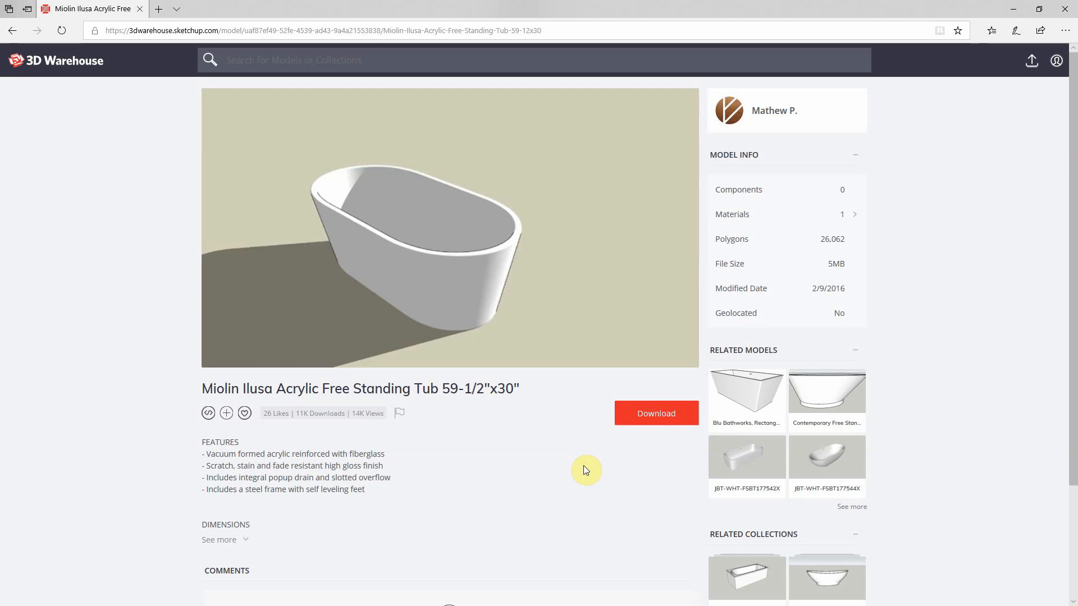
pyautogui.click(655, 413)
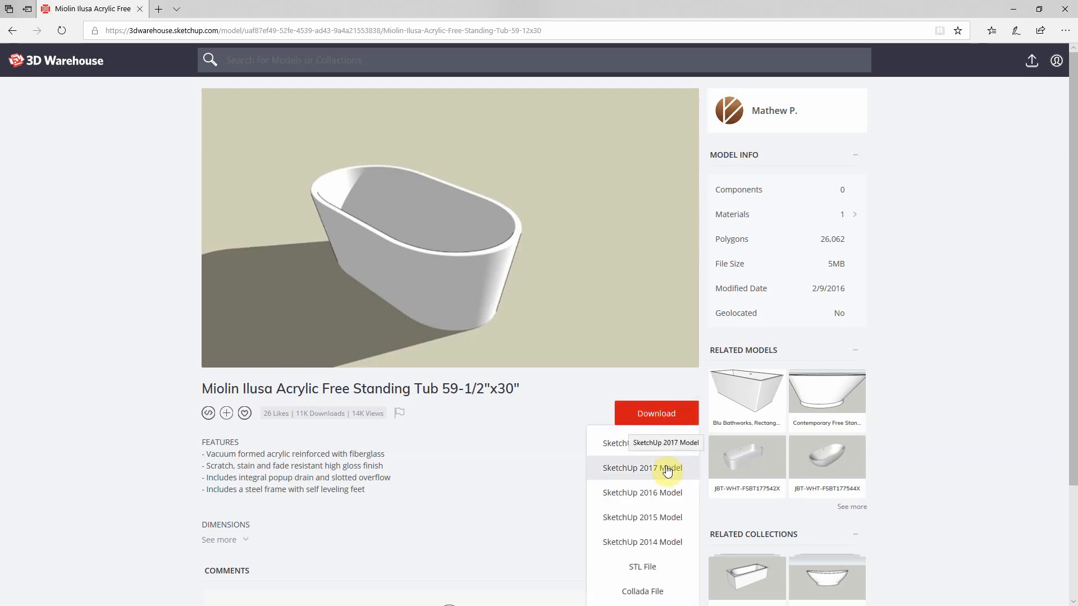
pyautogui.click(642, 467)
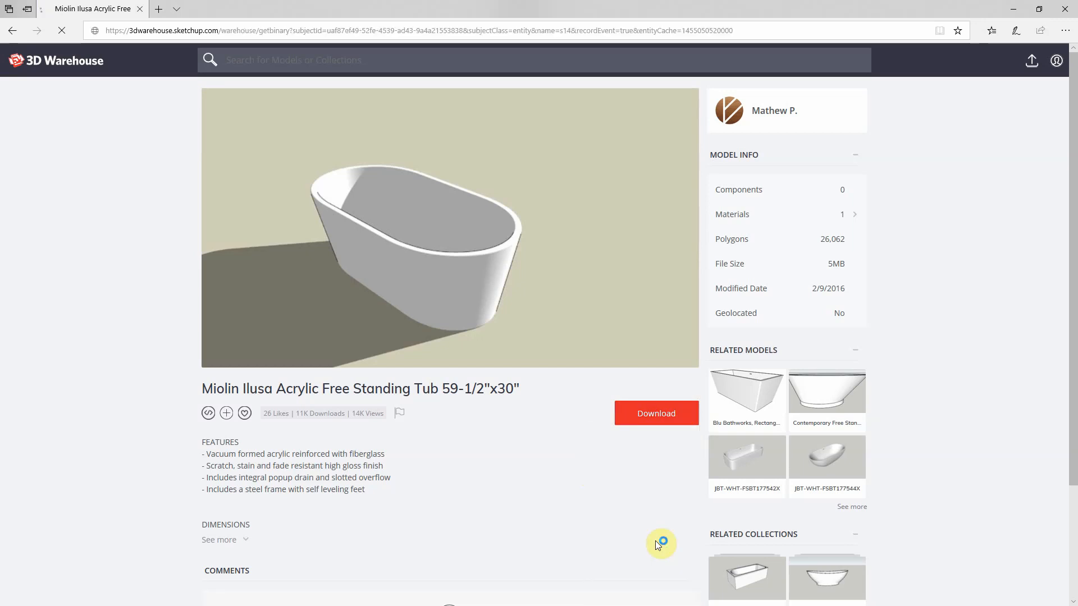
pyautogui.click(655, 413)
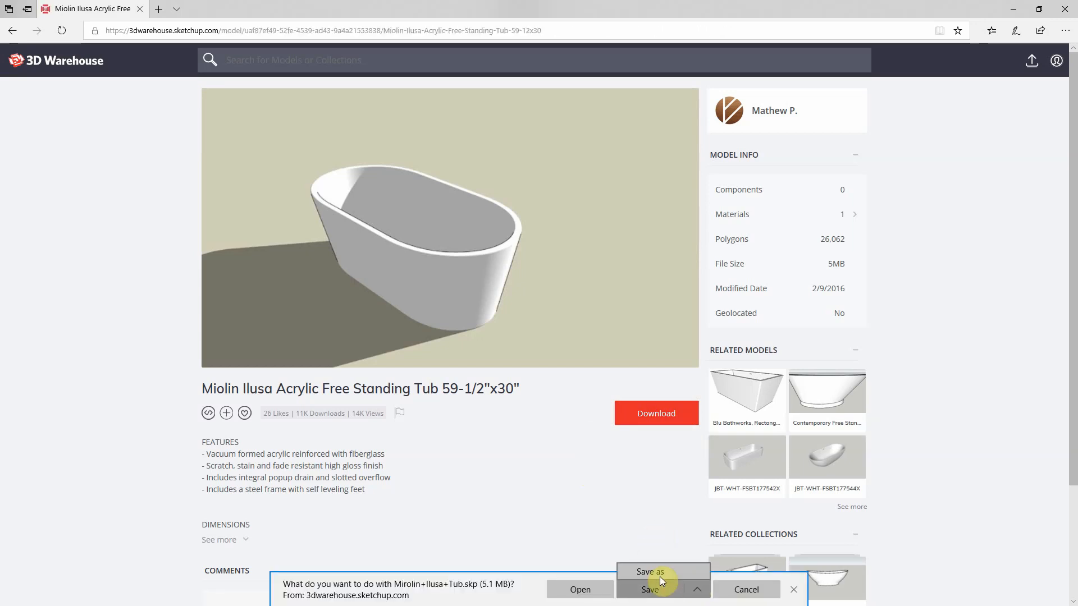
# Step: Save Mirolin+Ilusa+Tub.skp with its default name into Friday Fundamentals
pyautogui.click(649, 572)
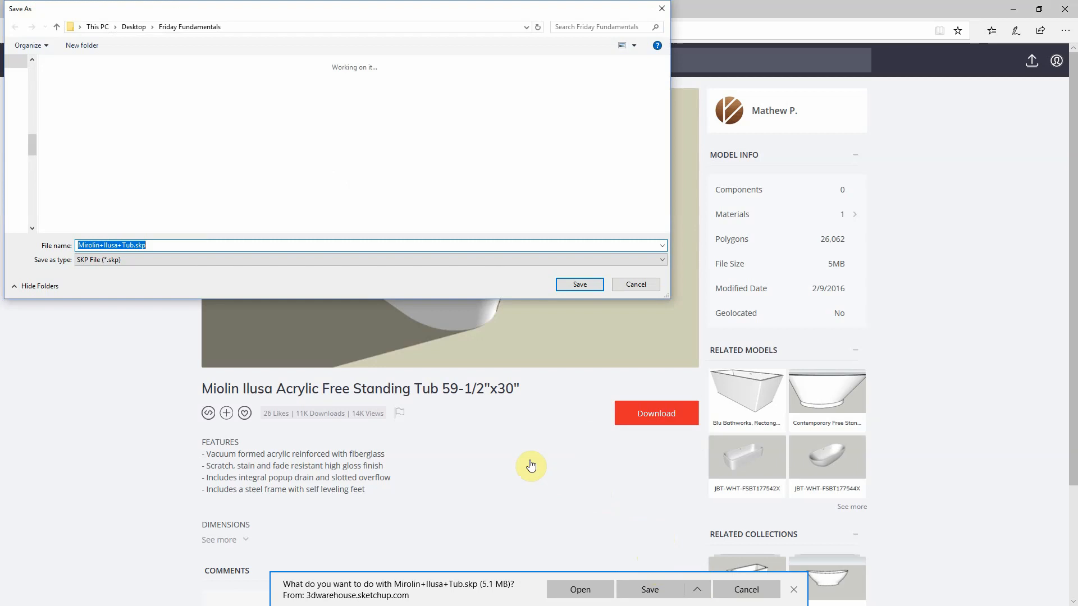
pyautogui.moveTo(532, 465)
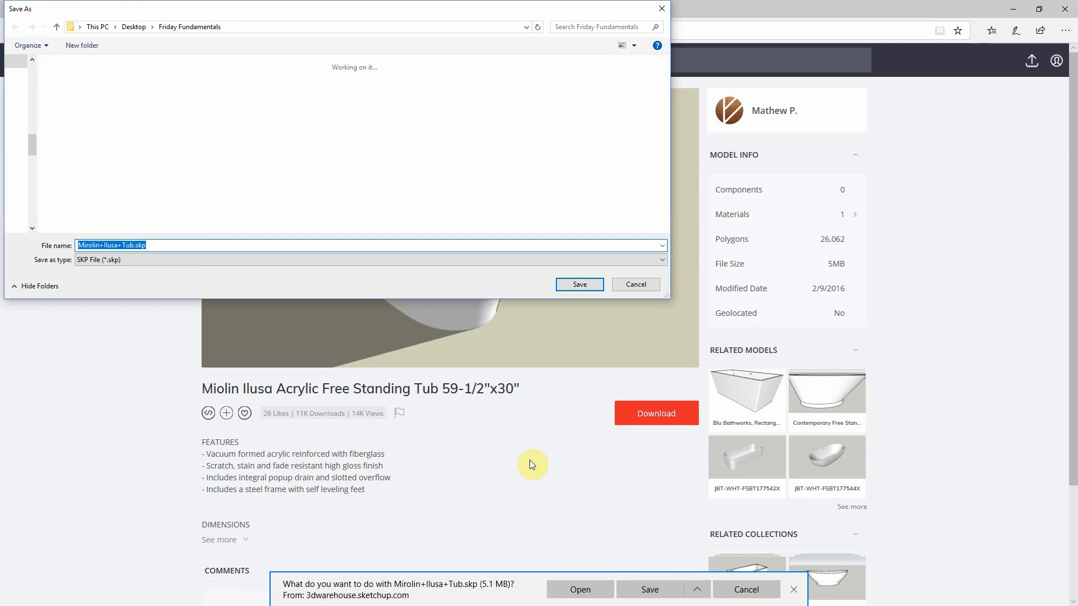
pyautogui.moveTo(147, 51)
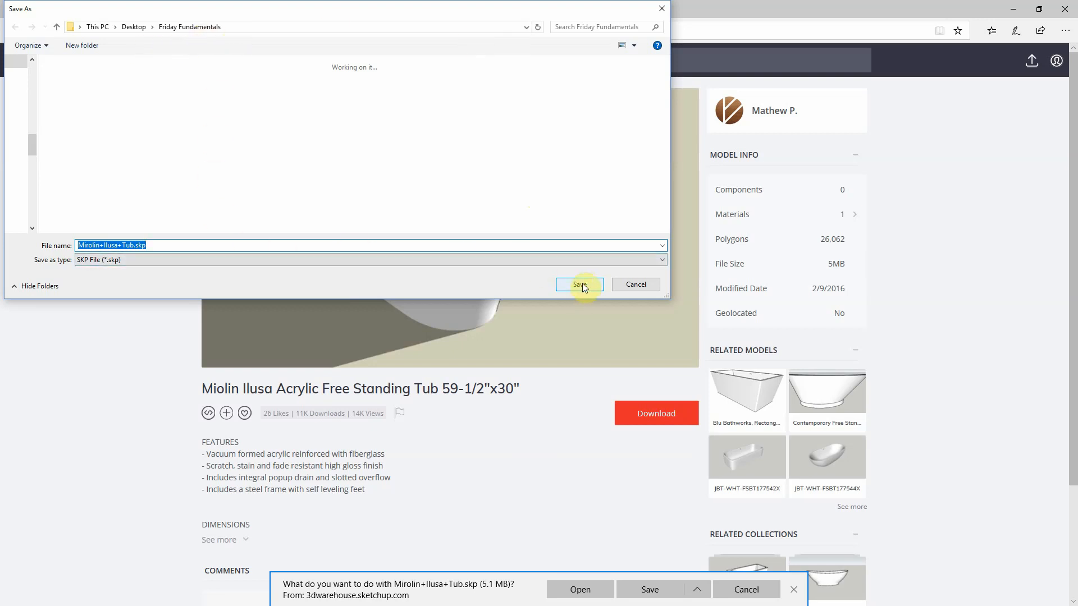
pyautogui.click(579, 285)
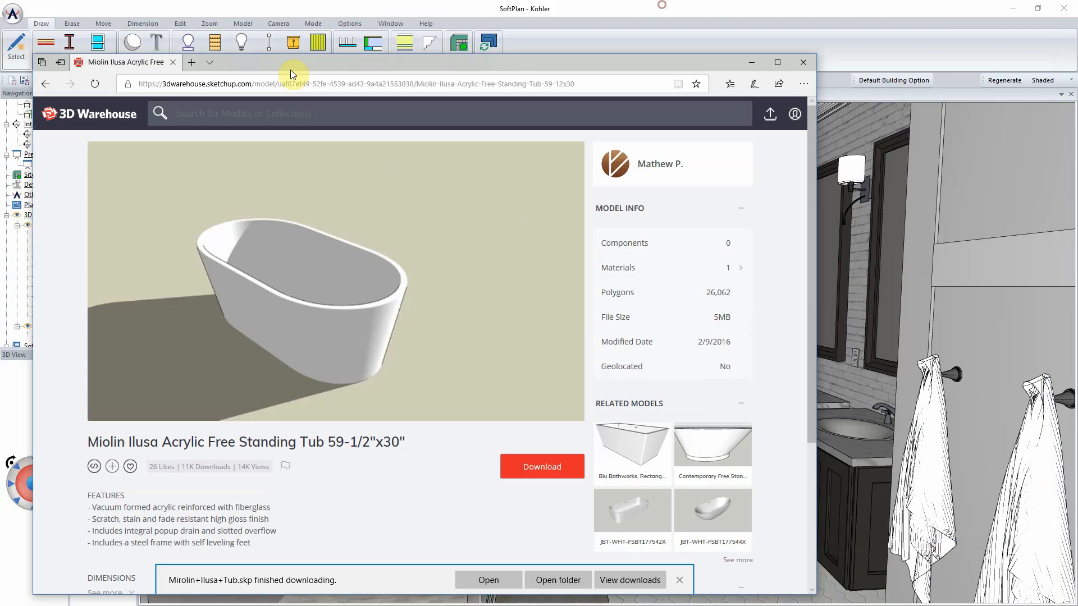
# Step: Minimize the browser and show the MAIN FLOOR plan with the existing oval tub
pyautogui.click(801, 61)
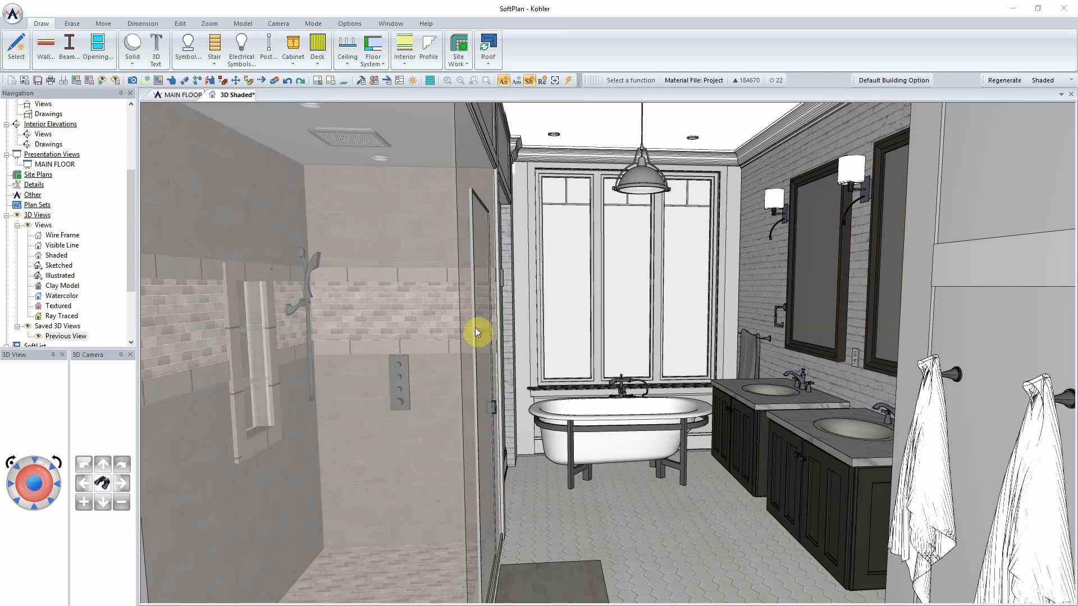
pyautogui.moveTo(163, 126)
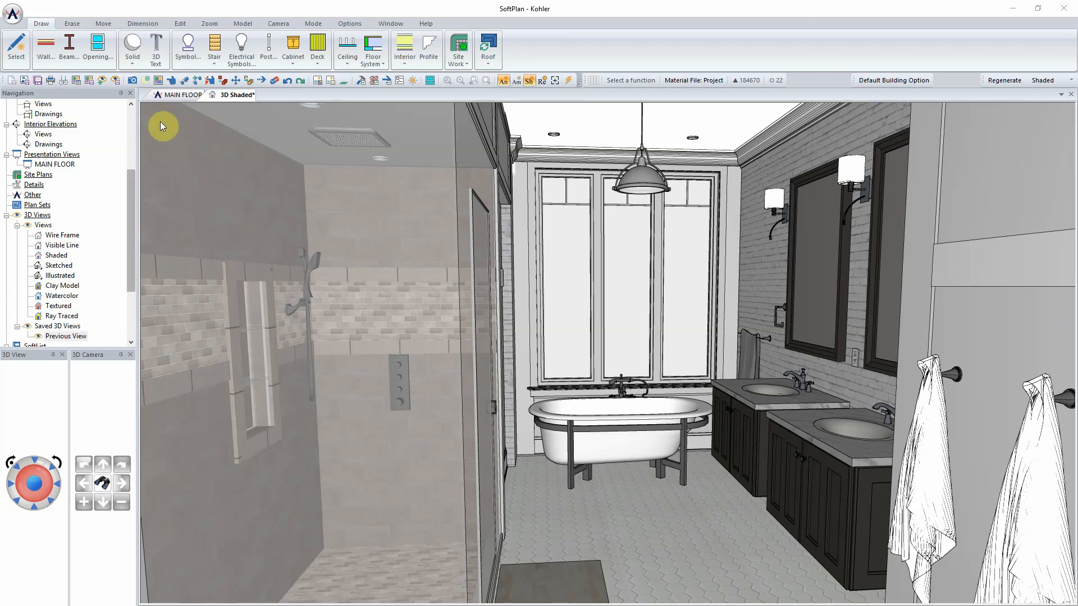
pyautogui.click(183, 94)
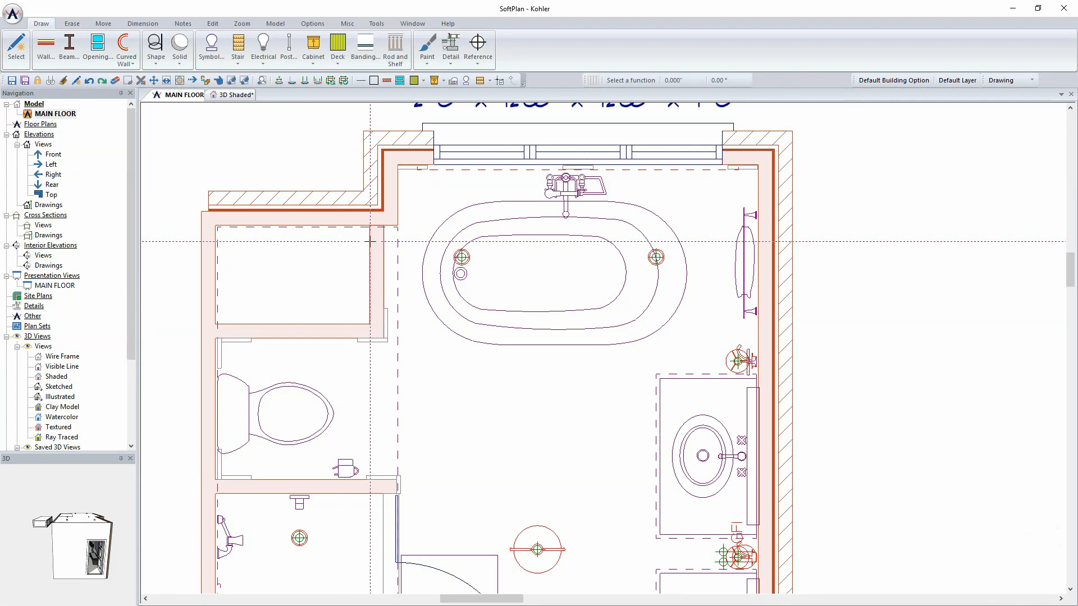
# Step: Add a 'Free Standing Tubs' library under Bathroom in System Options > System Library
pyautogui.click(13, 12)
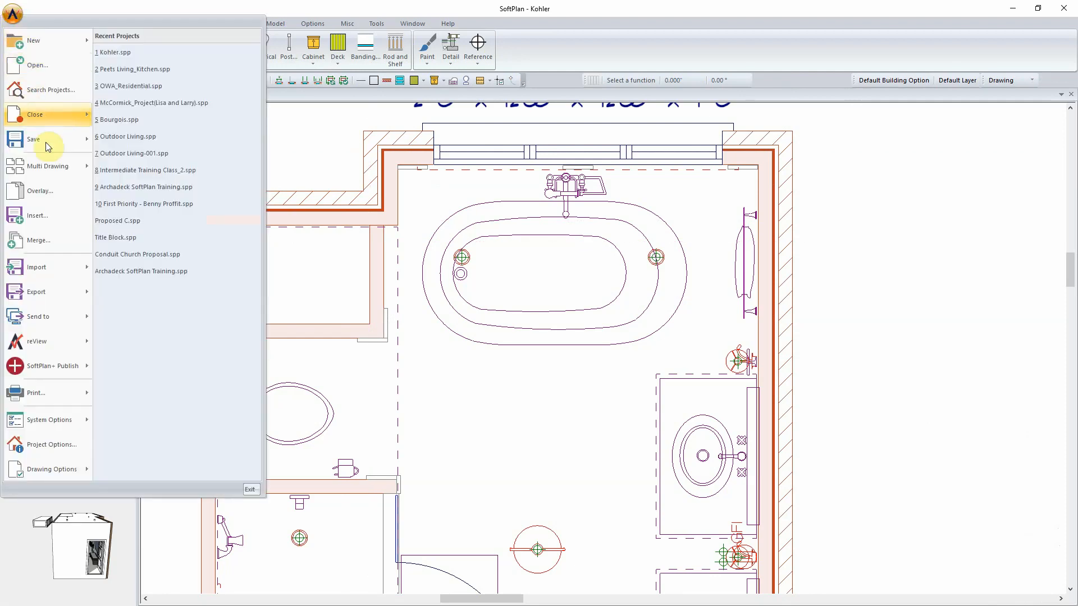
pyautogui.click(50, 419)
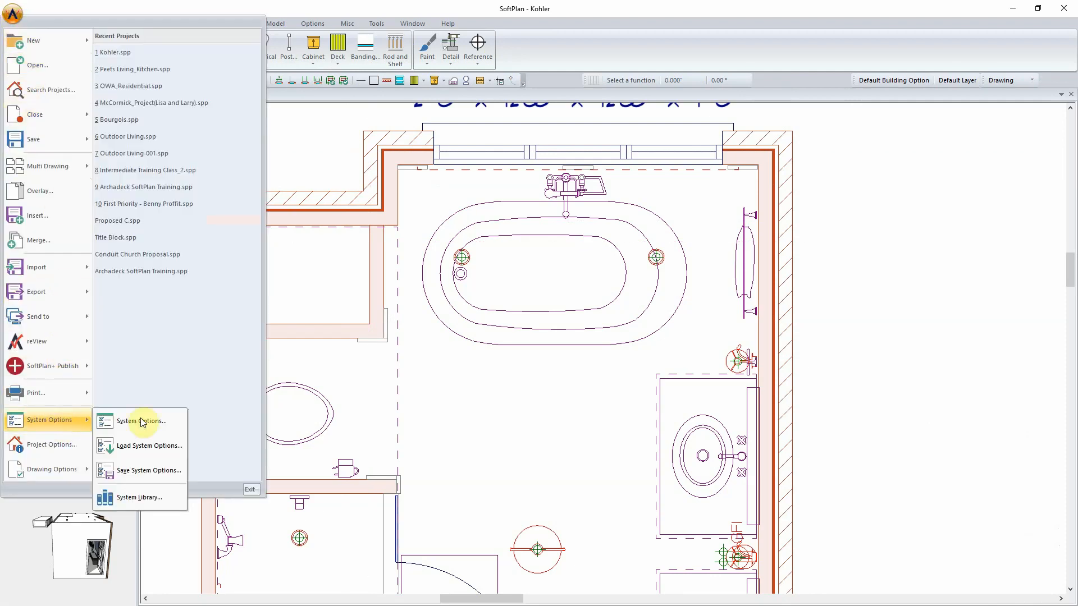
pyautogui.click(140, 497)
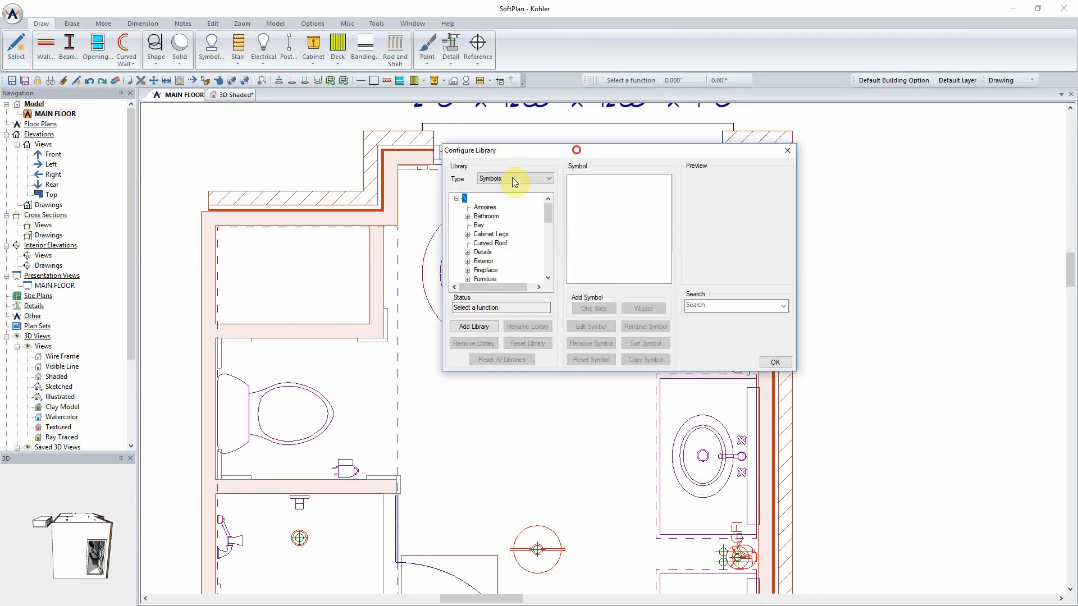
pyautogui.click(485, 216)
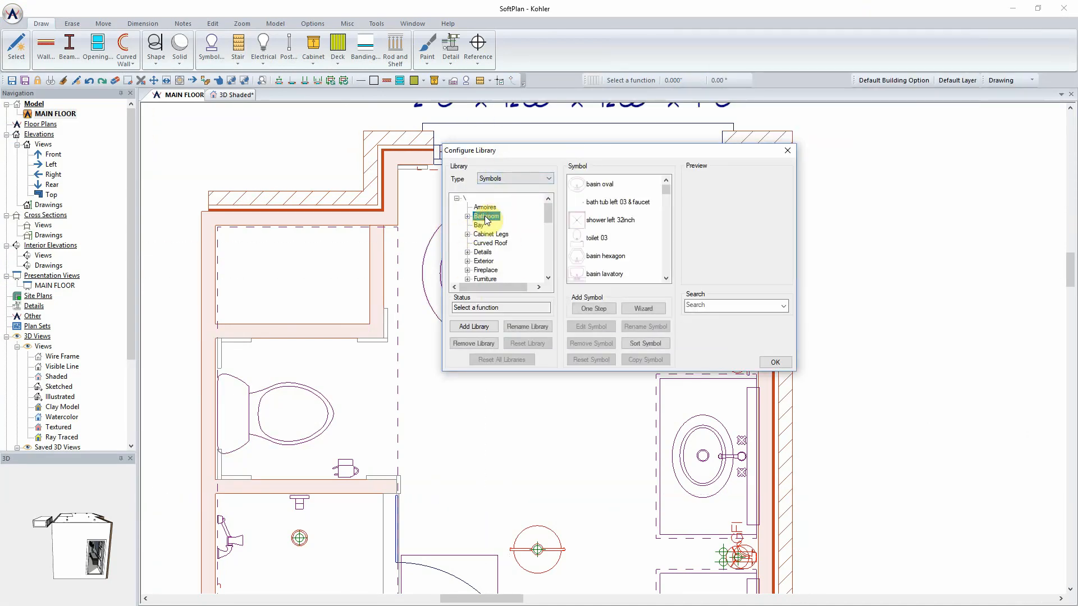
pyautogui.click(485, 215)
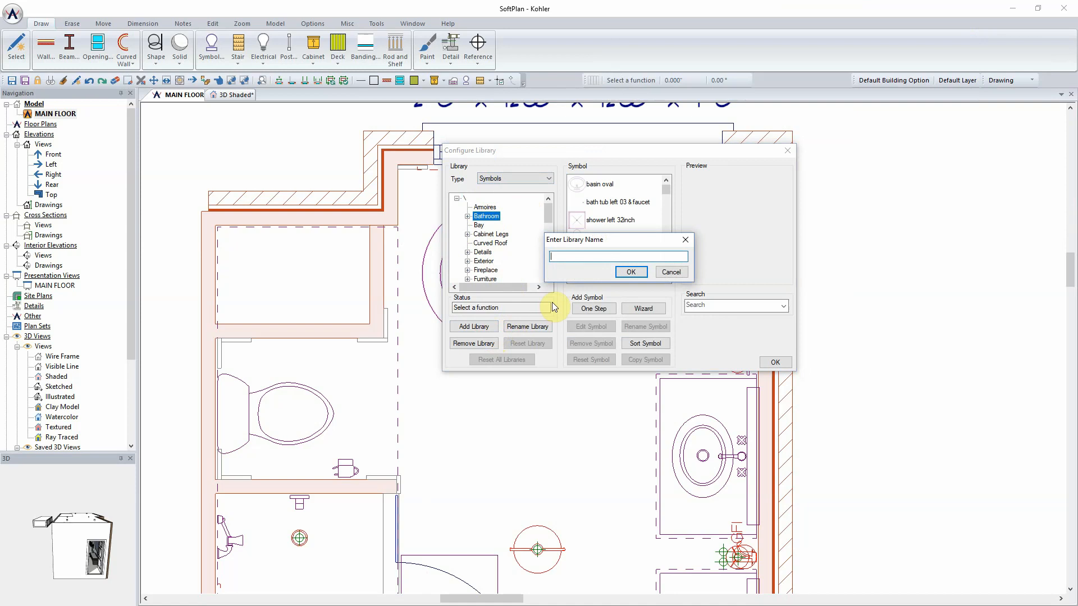
pyautogui.write('Free')
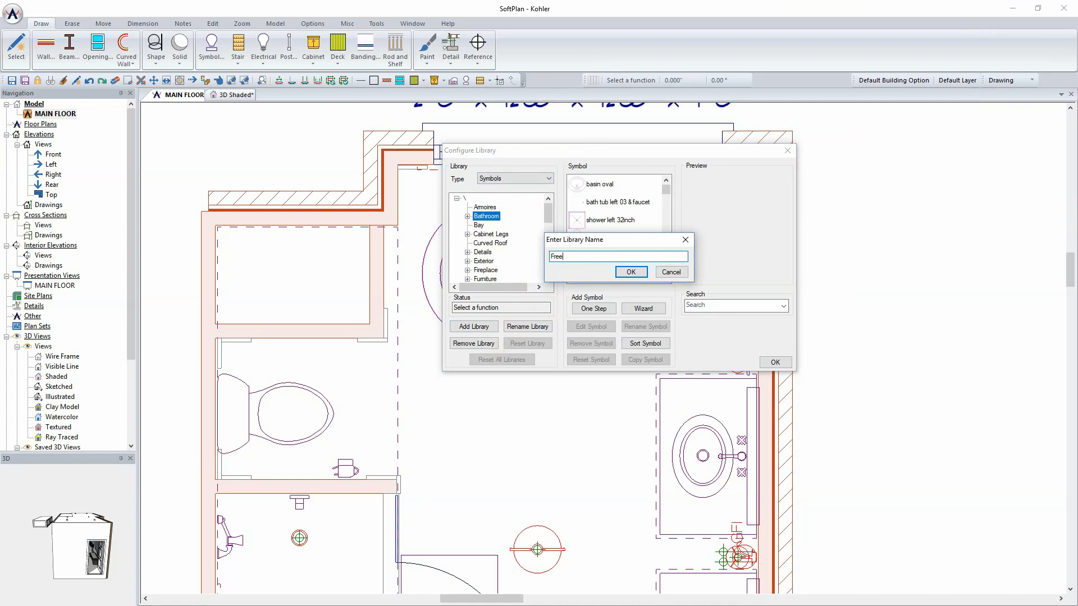
pyautogui.write('Stand')
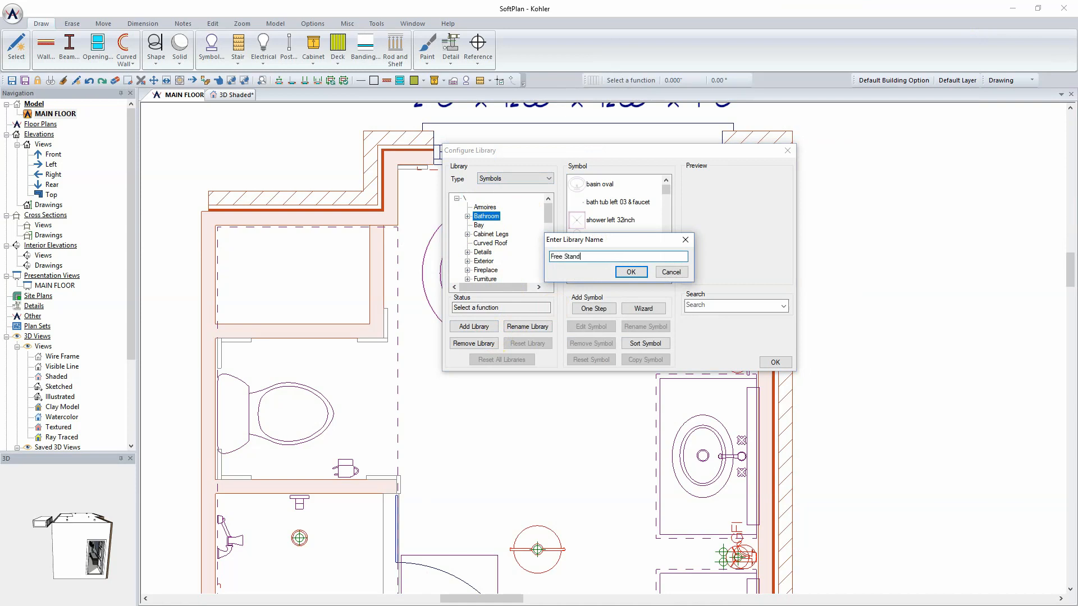
pyautogui.write('ing')
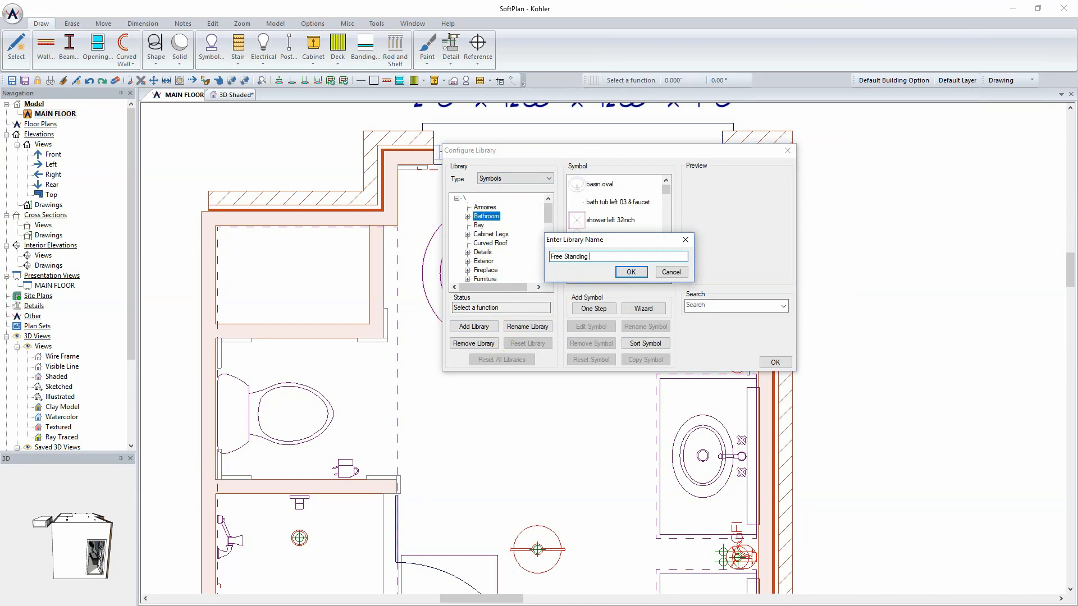
pyautogui.write('Tubs')
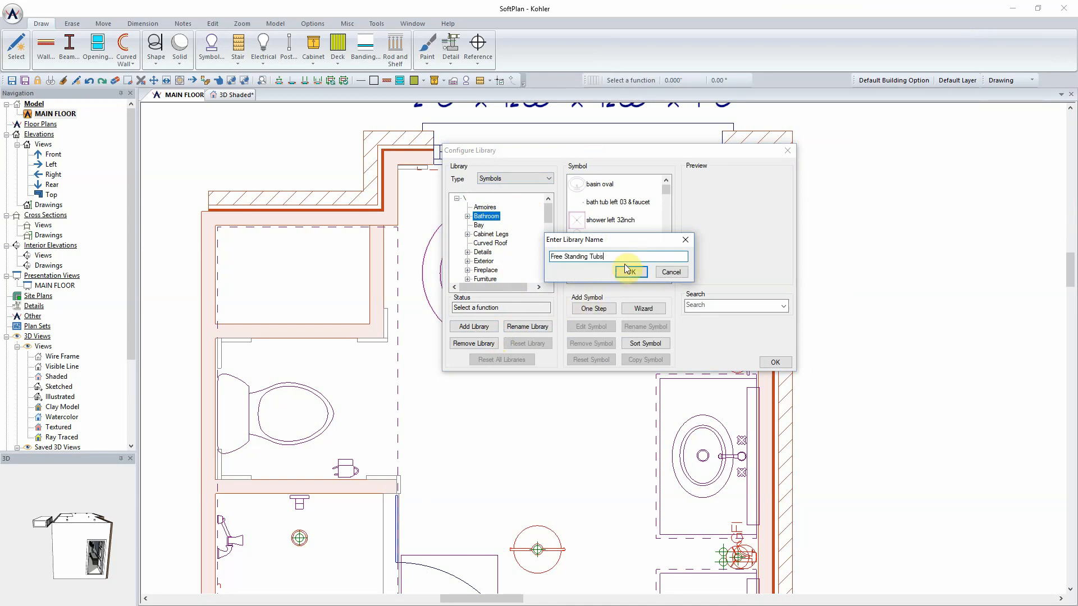
pyautogui.click(627, 272)
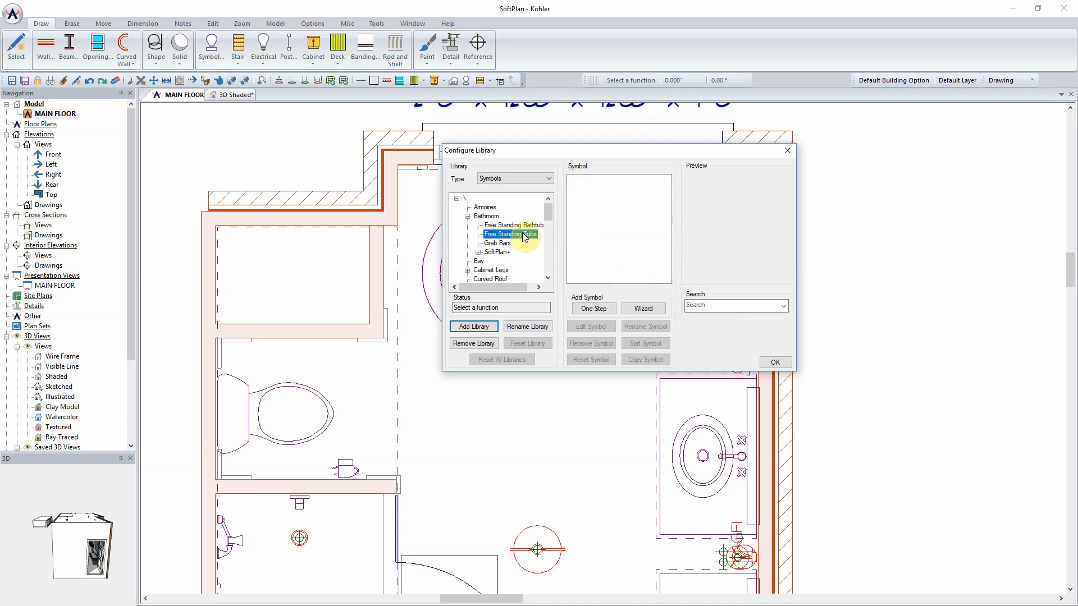
pyautogui.moveTo(634, 292)
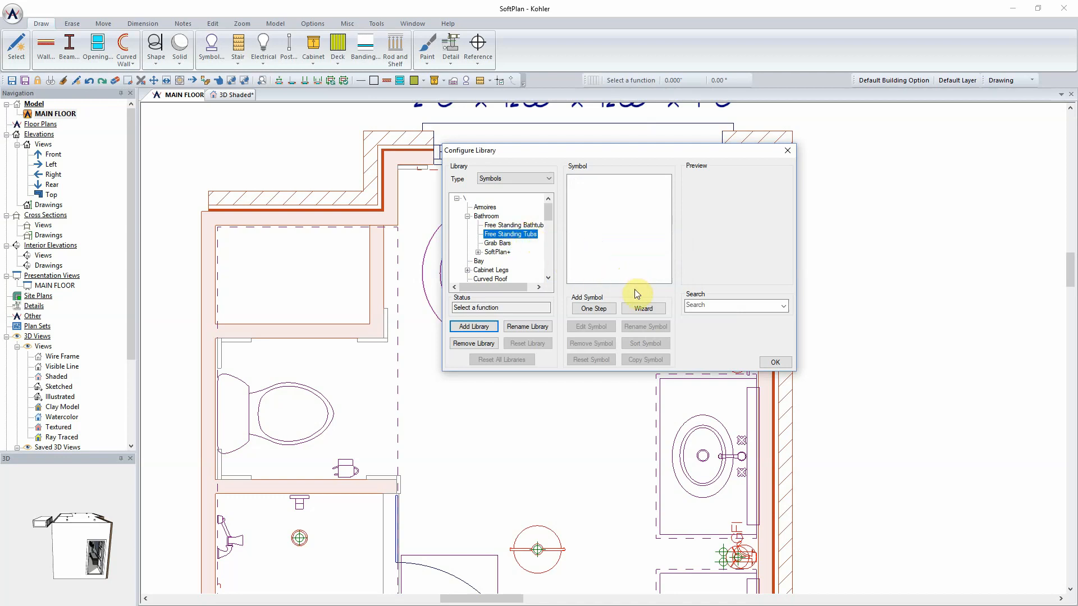
# Step: Name the symbol 'Miolin Ilusa Free Standing Tub' and skip the plan view symbol
pyautogui.click(642, 308)
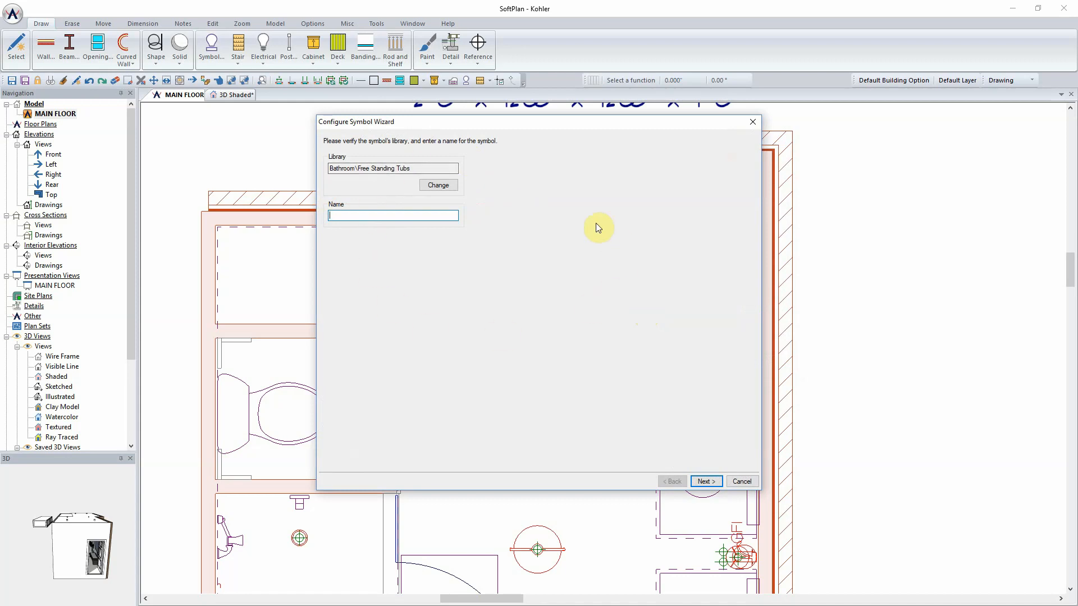
pyautogui.write('M')
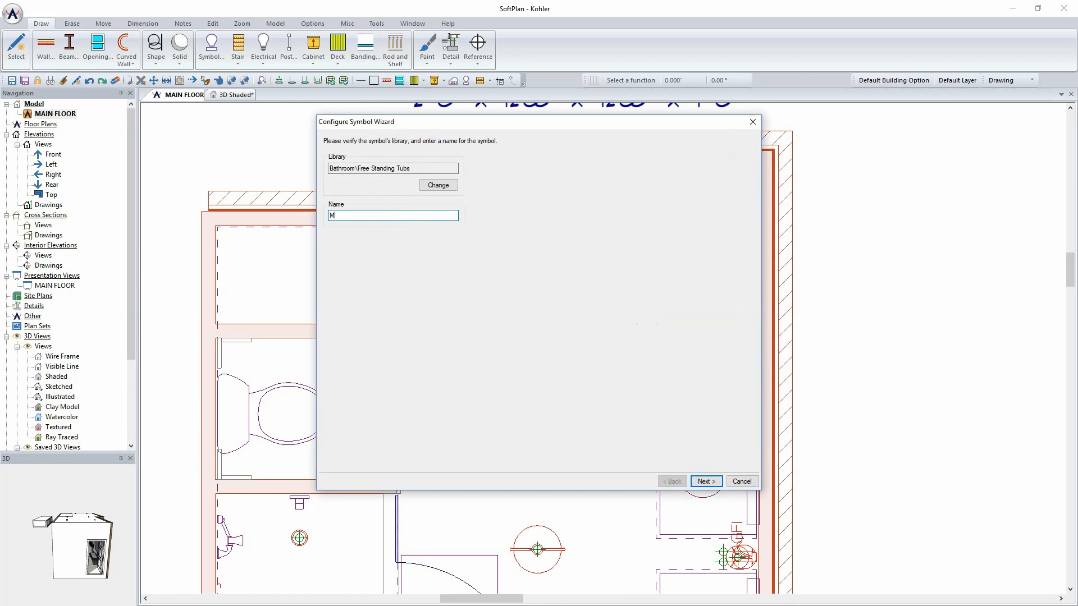
pyautogui.write('iolin')
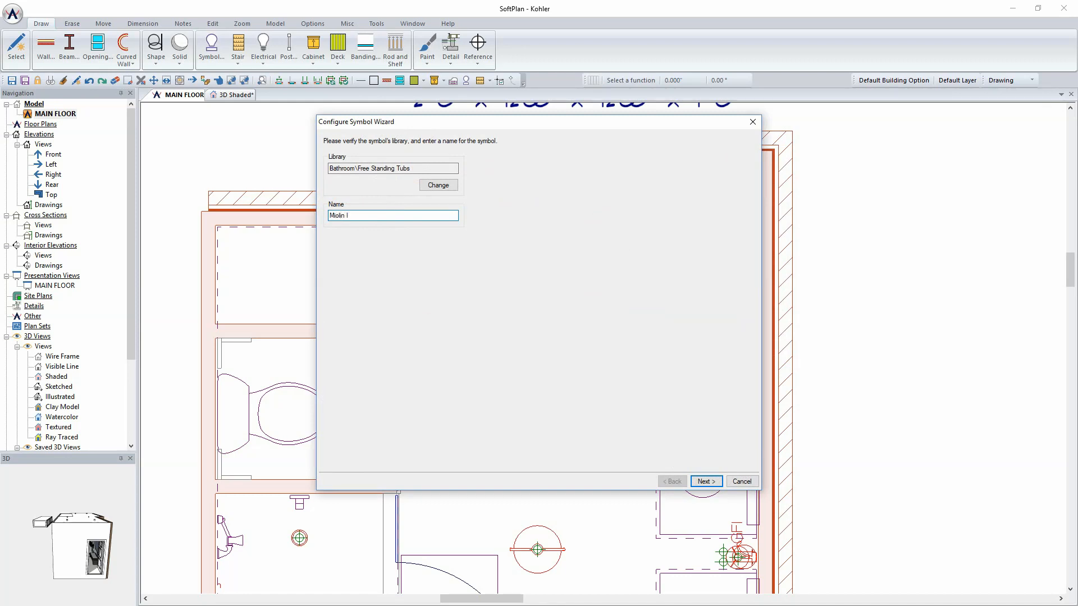
pyautogui.write('lusa')
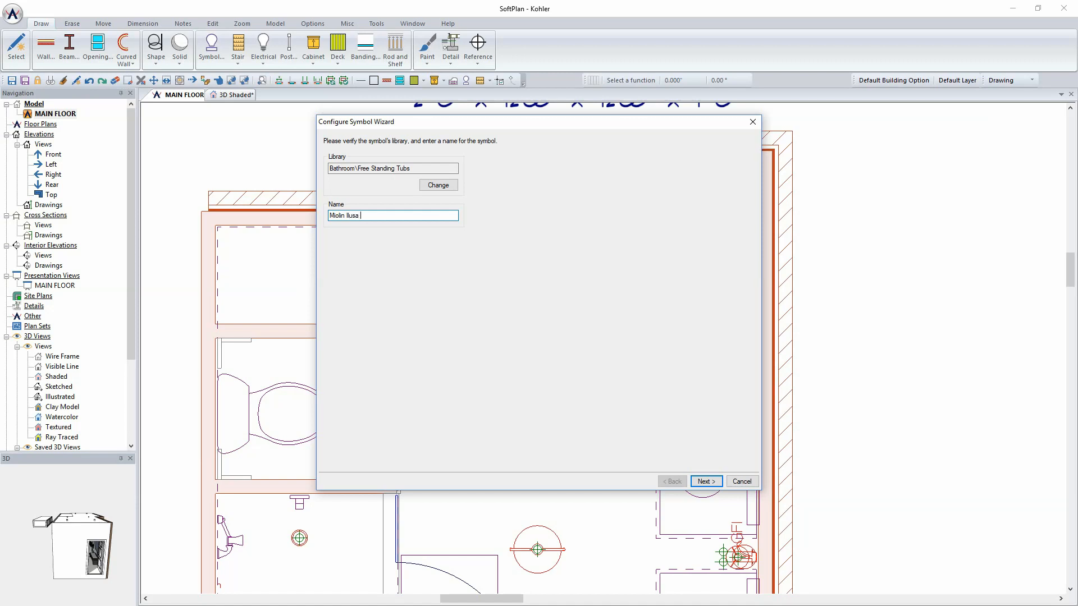
pyautogui.write('Free S')
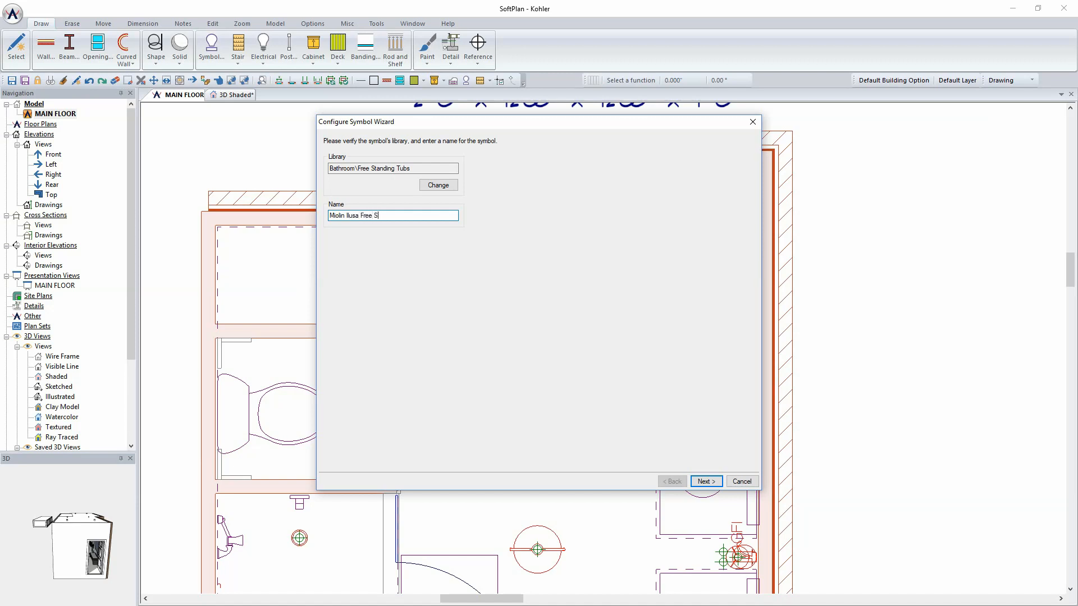
pyautogui.write('tanding Tub')
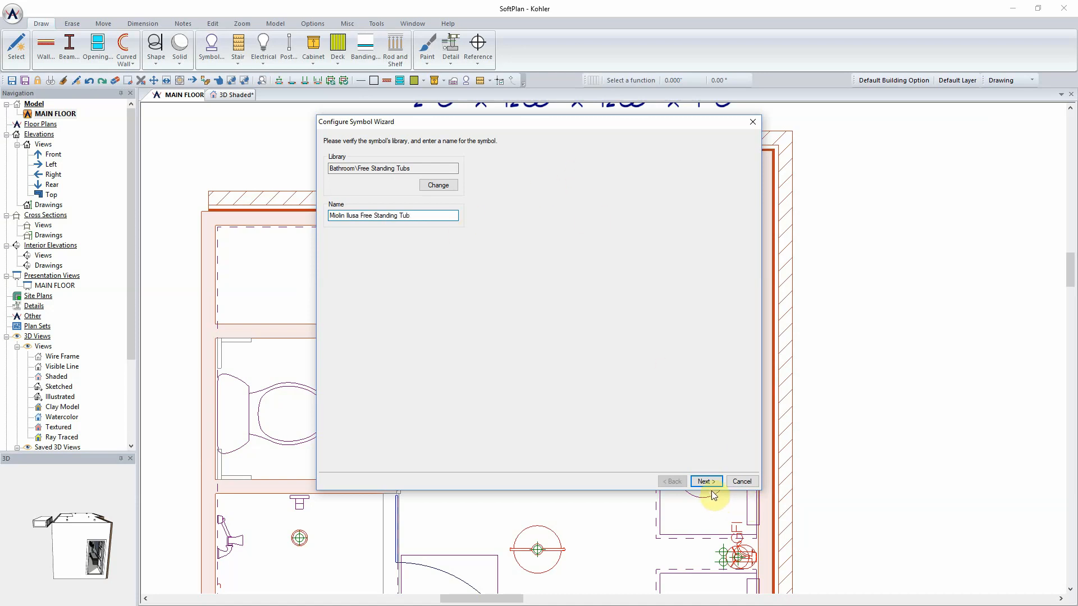
pyautogui.click(706, 481)
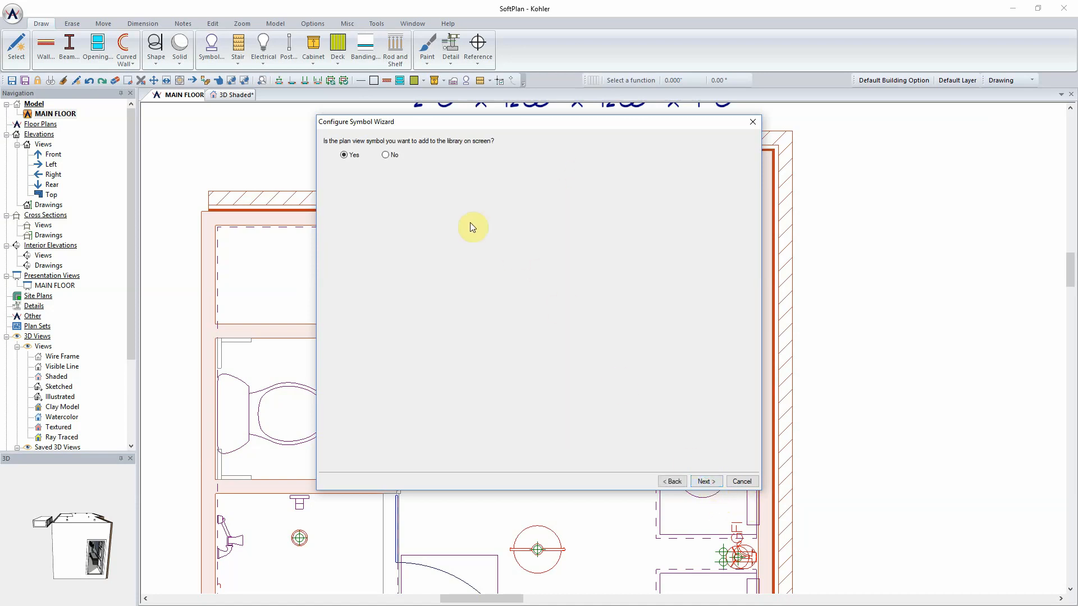
pyautogui.moveTo(443, 151)
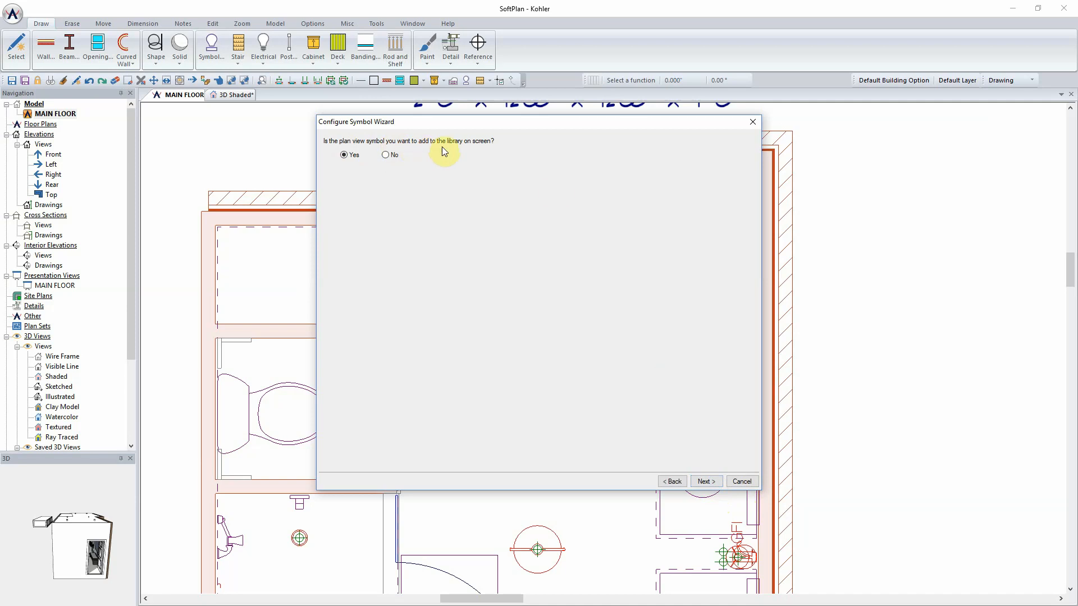
pyautogui.moveTo(390, 159)
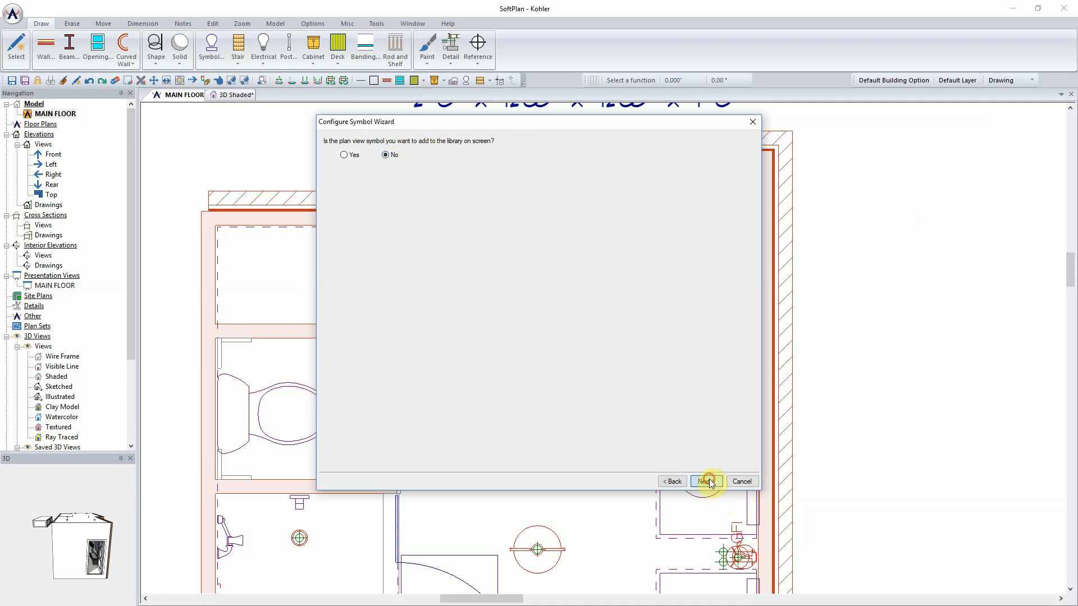
pyautogui.click(705, 481)
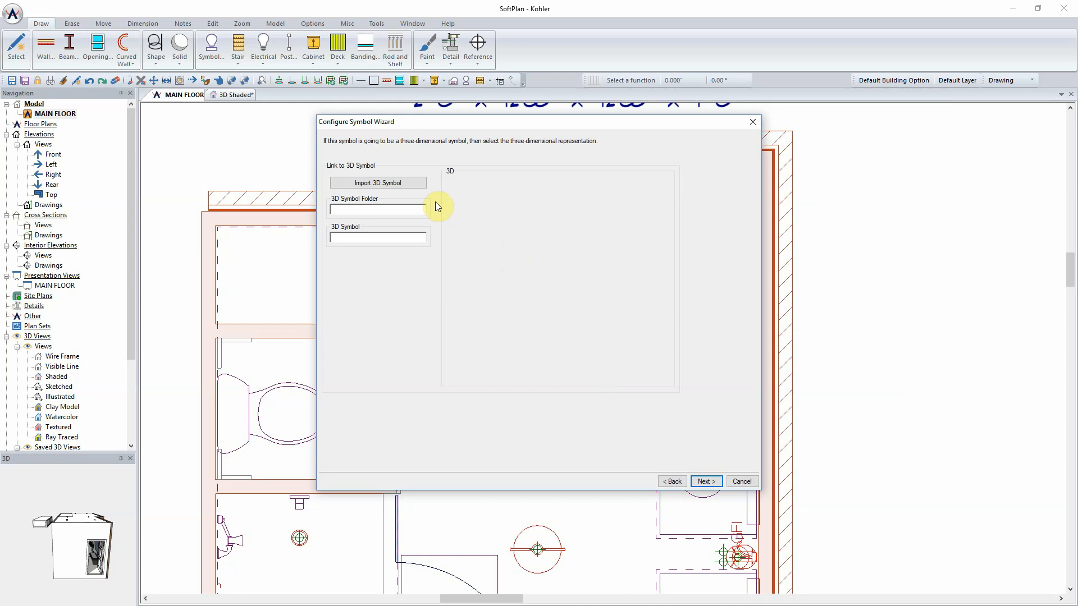
# Step: Import Mirolin+Ilusa+Tub.skp as the symbol's 3D model
pyautogui.click(377, 182)
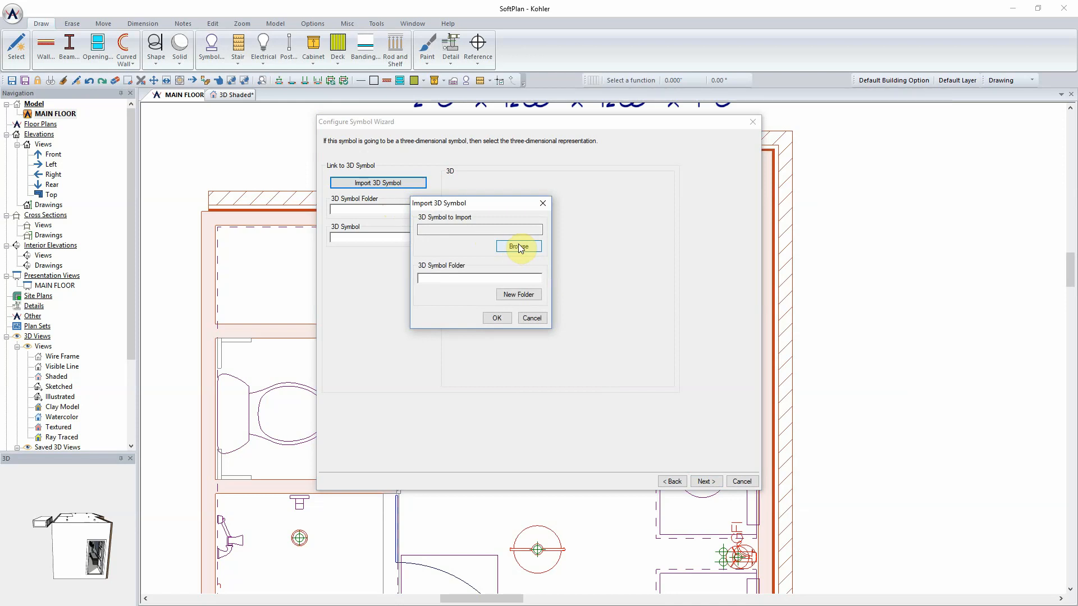
pyautogui.click(517, 245)
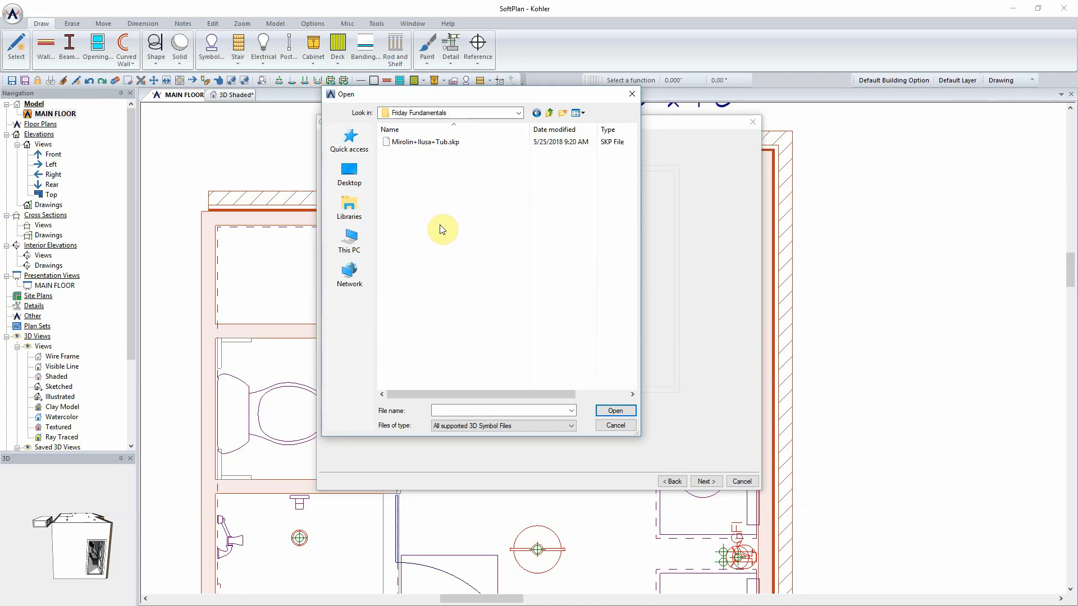
pyautogui.click(426, 141)
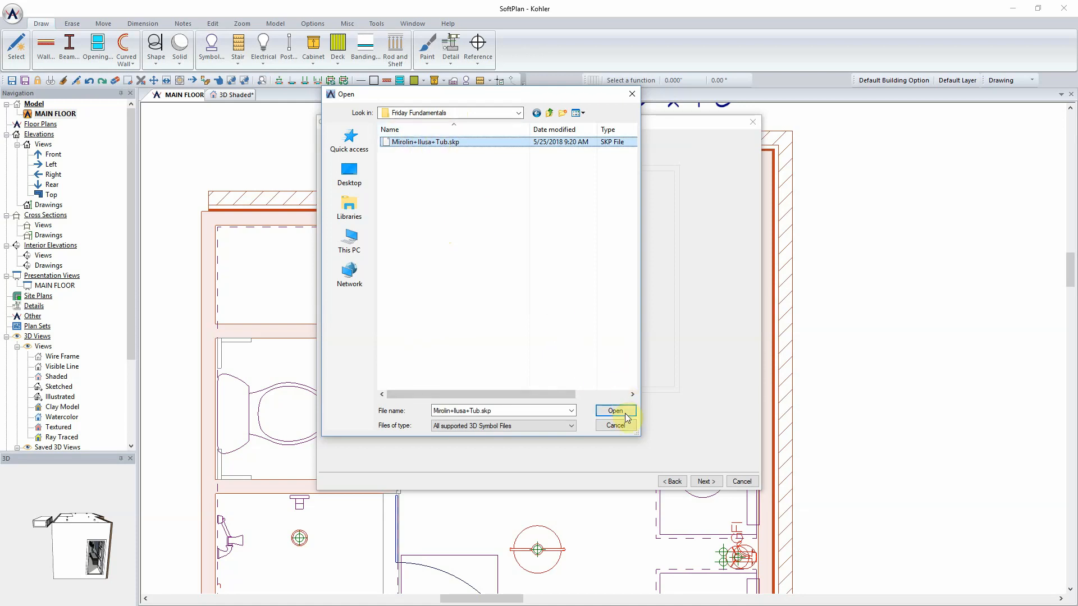
pyautogui.click(614, 411)
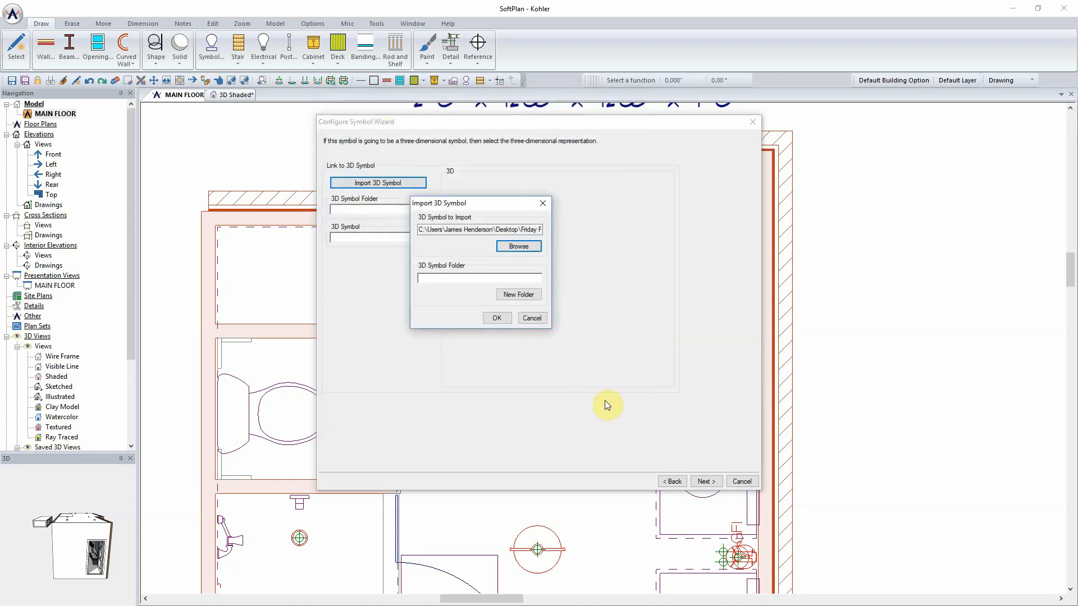
pyautogui.moveTo(459, 282)
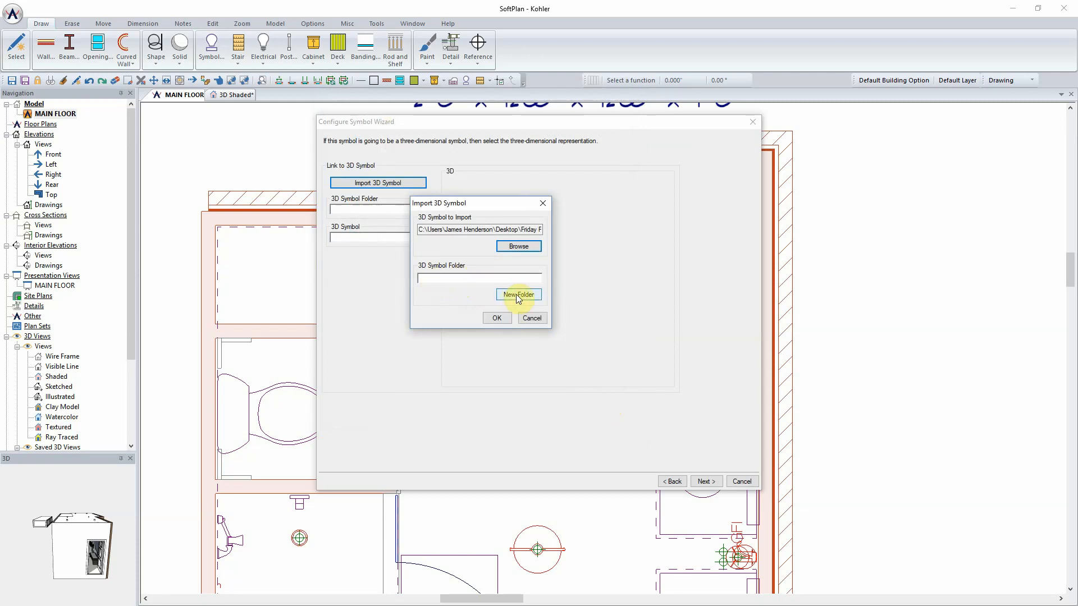
# Step: Store the import in a new 'Free Standing Tubs' 3D symbol folder
pyautogui.click(519, 294)
pyautogui.write('Free')
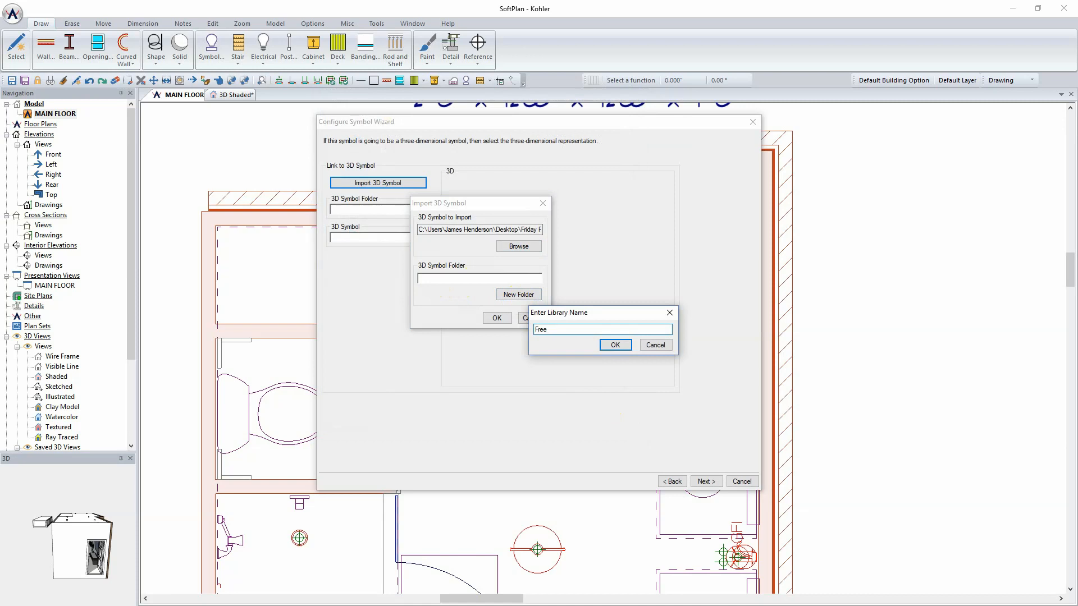
pyautogui.write('Standing Tubs')
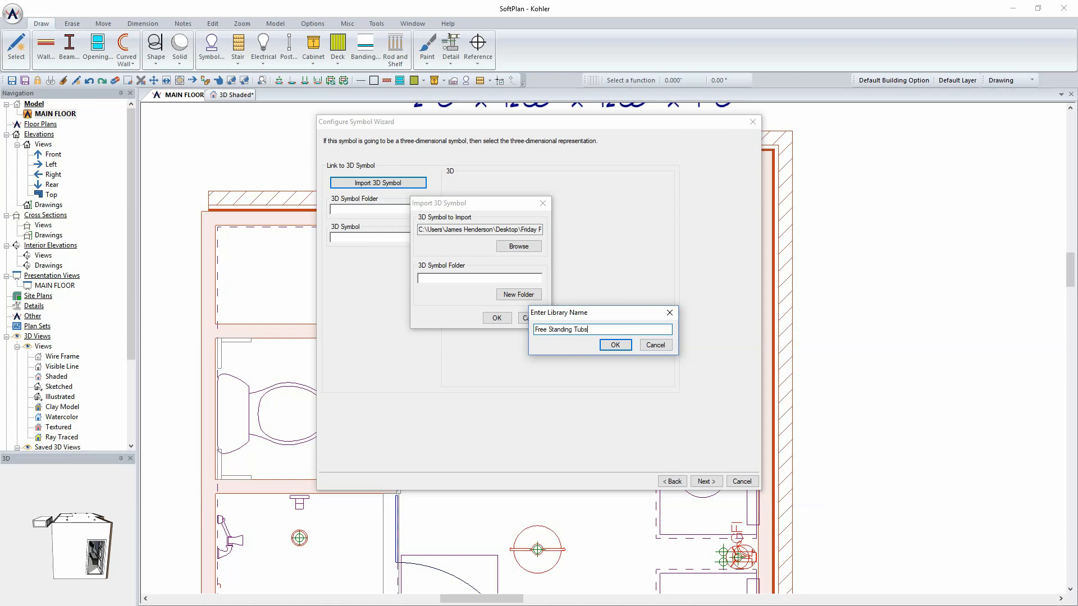
pyautogui.click(614, 344)
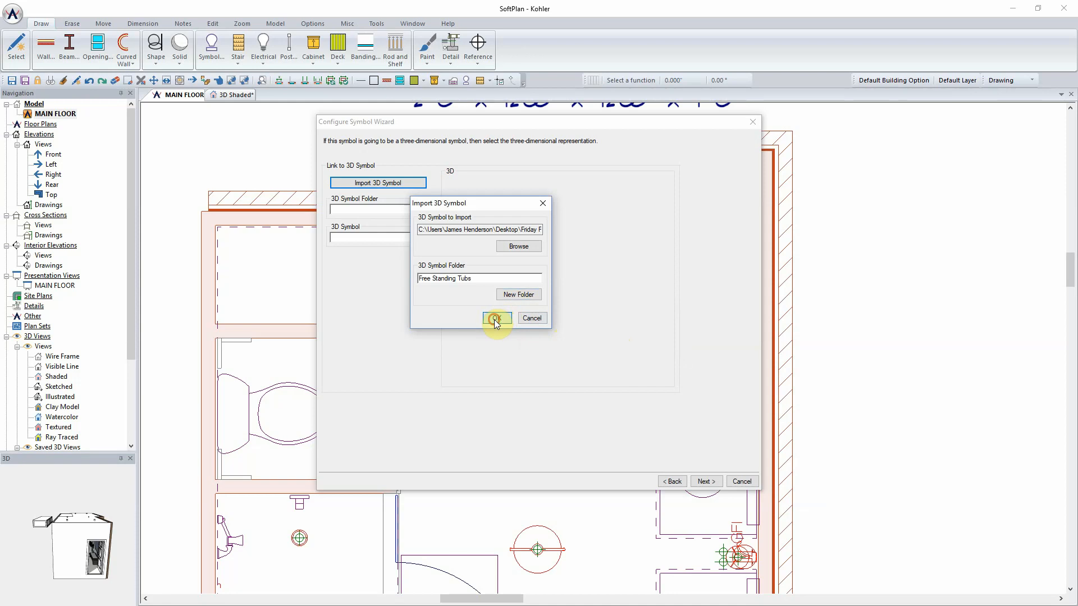
pyautogui.click(496, 318)
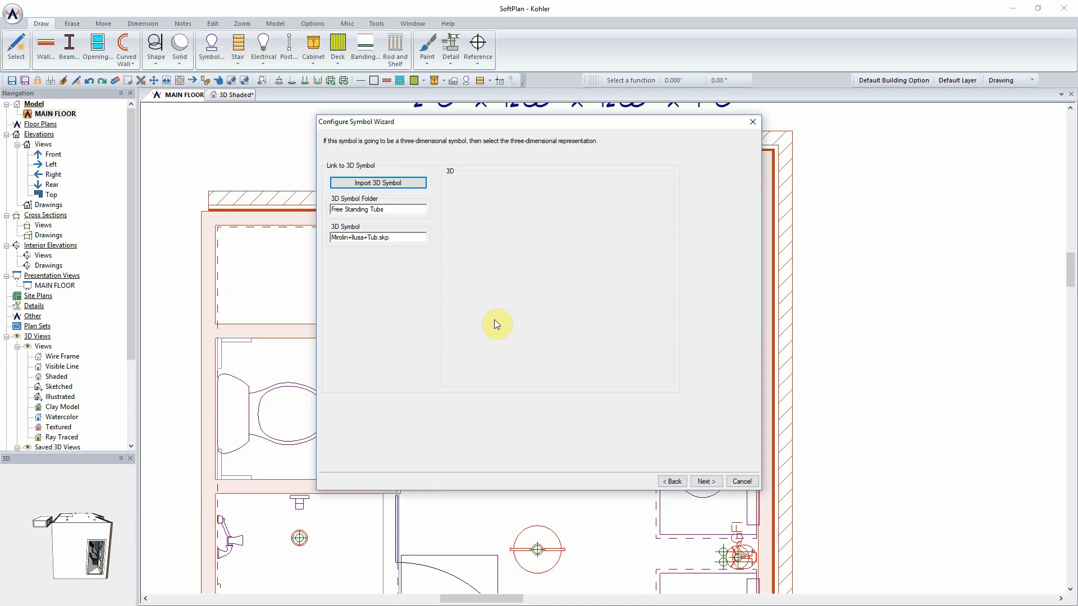
# Step: Load and rotate the tub in the 3D preview, then advance to view verification
pyautogui.click(377, 183)
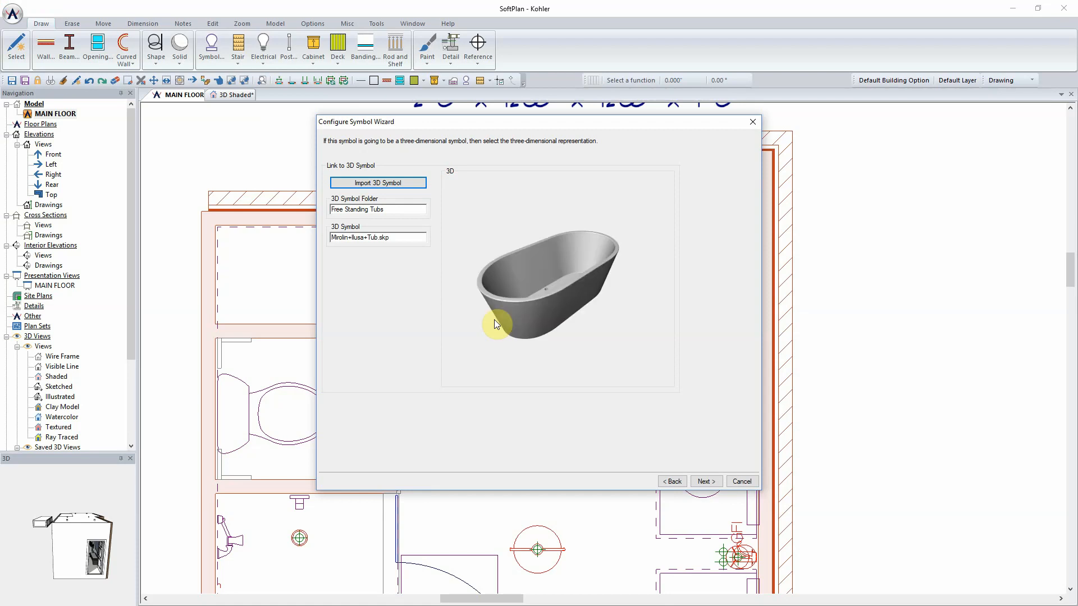
pyautogui.moveTo(495, 325); pyautogui.dragTo(562, 266)
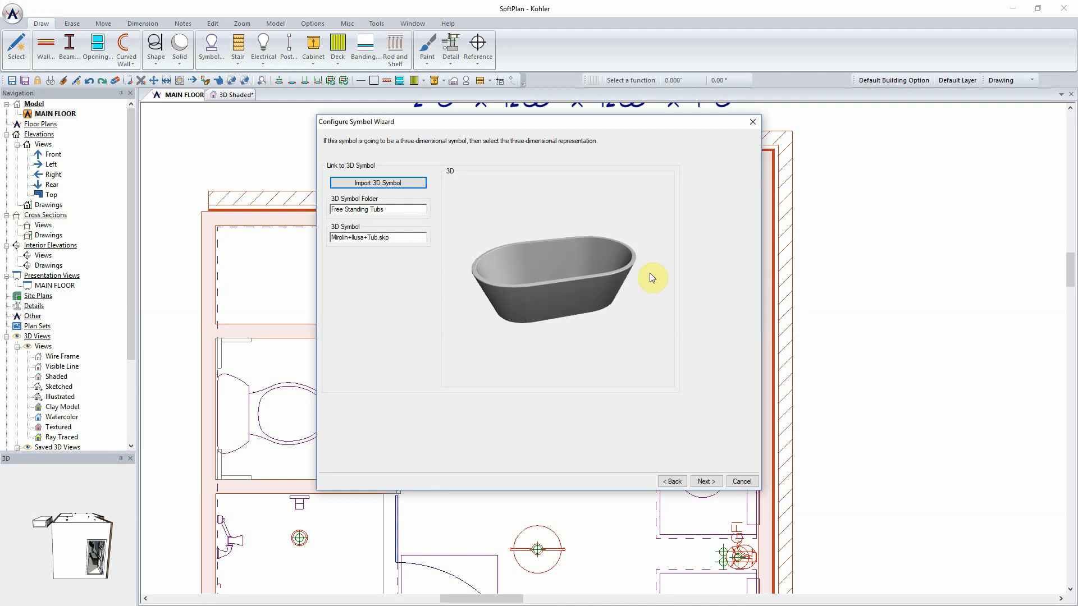
pyautogui.moveTo(652, 278); pyautogui.dragTo(539, 273)
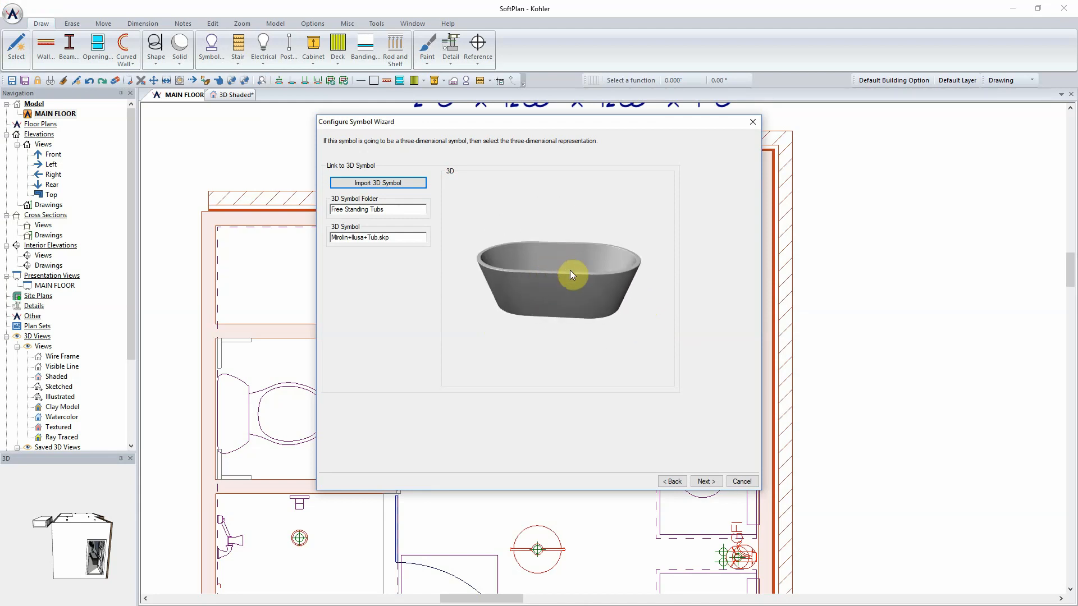
pyautogui.click(704, 481)
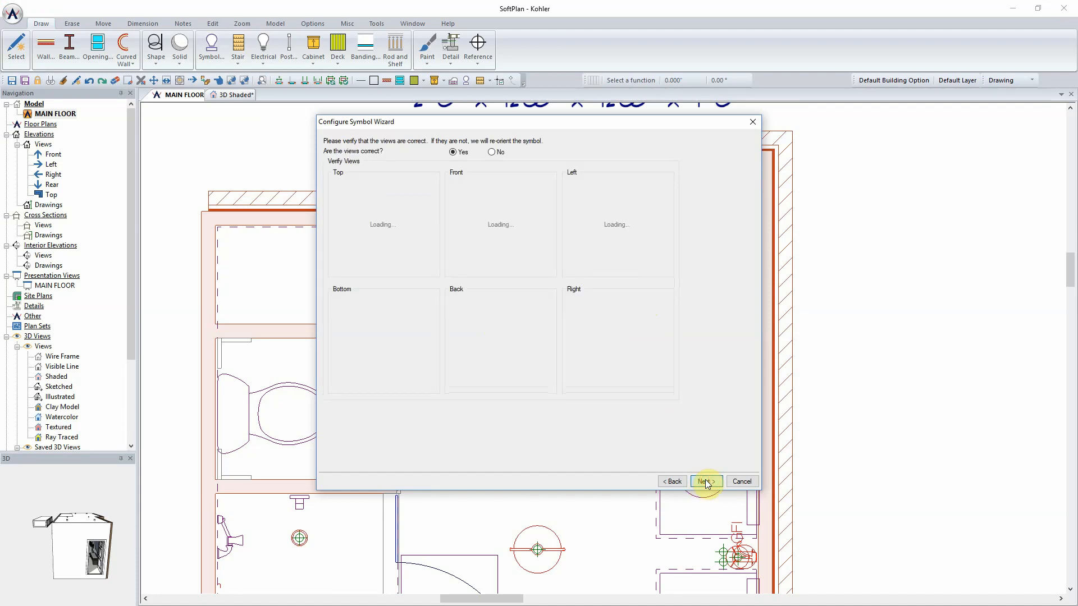
# Step: Advance past the six tub verification views, all marked correct
pyautogui.click(705, 481)
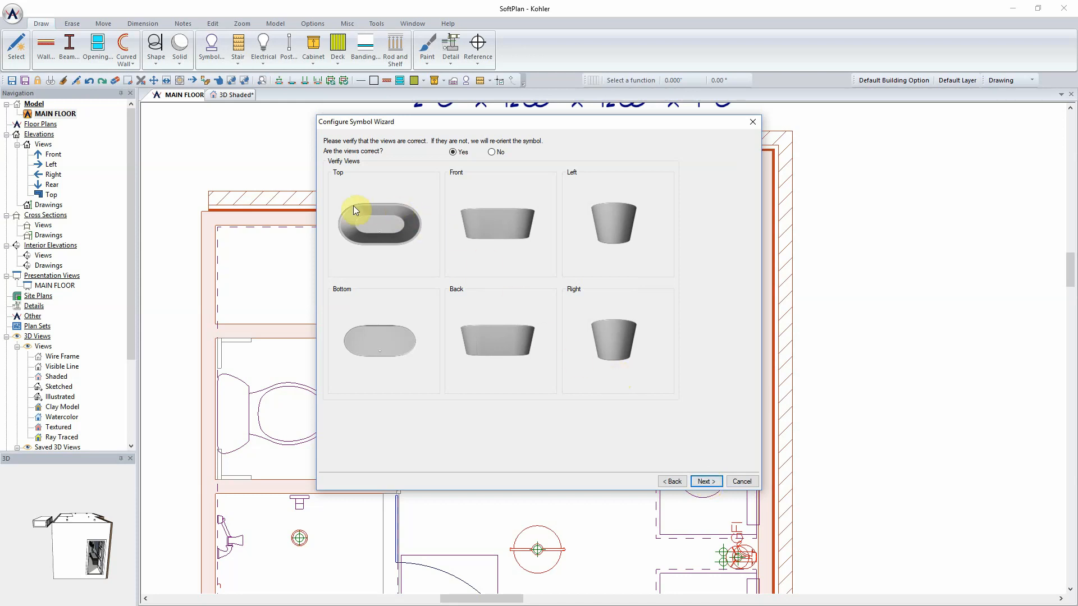
pyautogui.moveTo(394, 358)
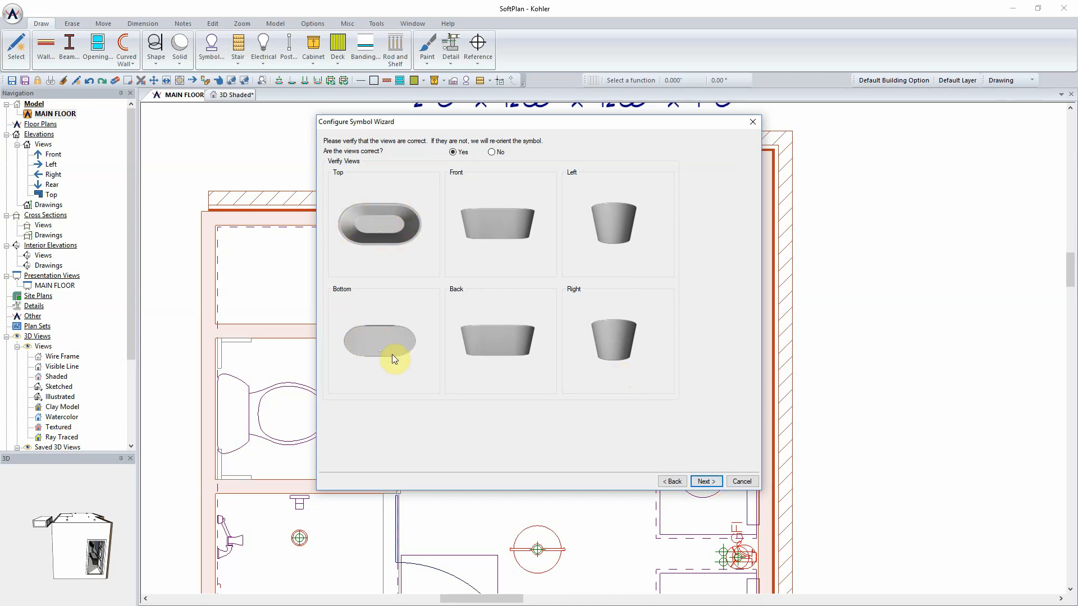
pyautogui.moveTo(580, 304)
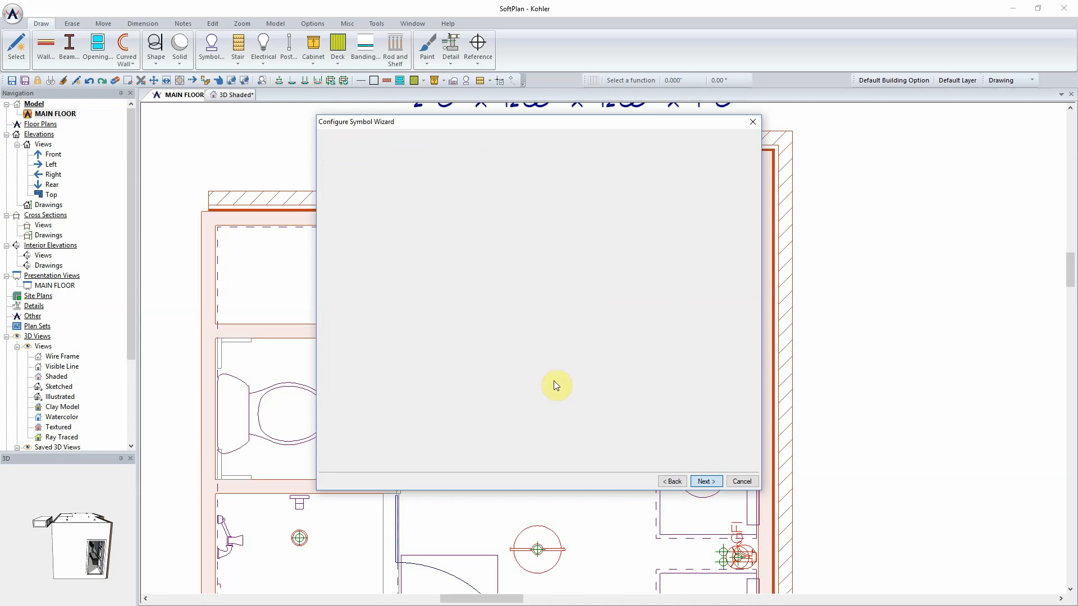
# Step: Give the tub layer a solid white display colour and adjust its Ambient slider
pyautogui.click(706, 481)
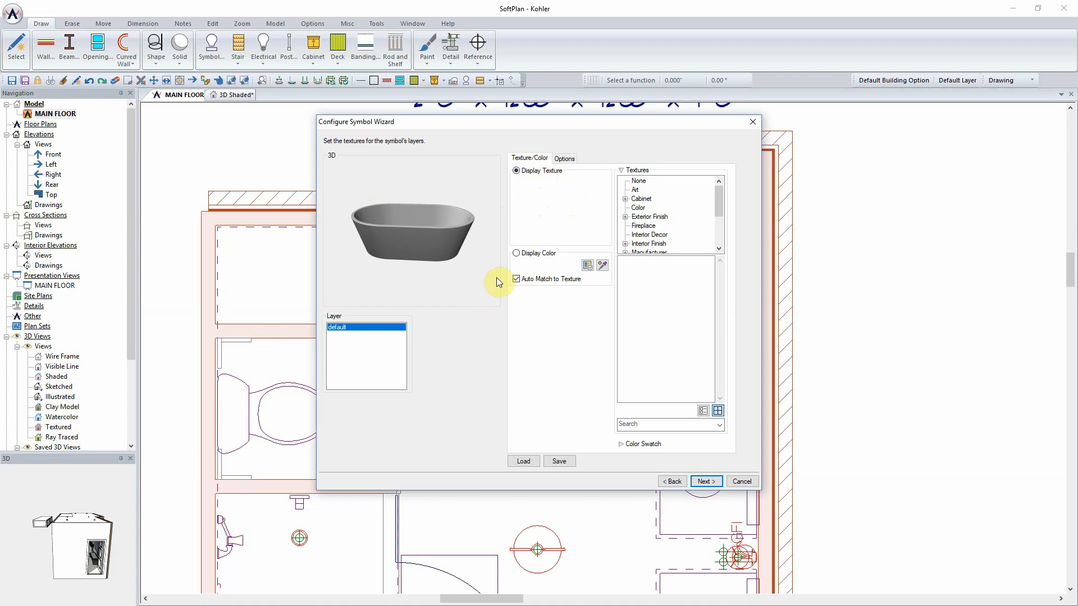
pyautogui.click(517, 253)
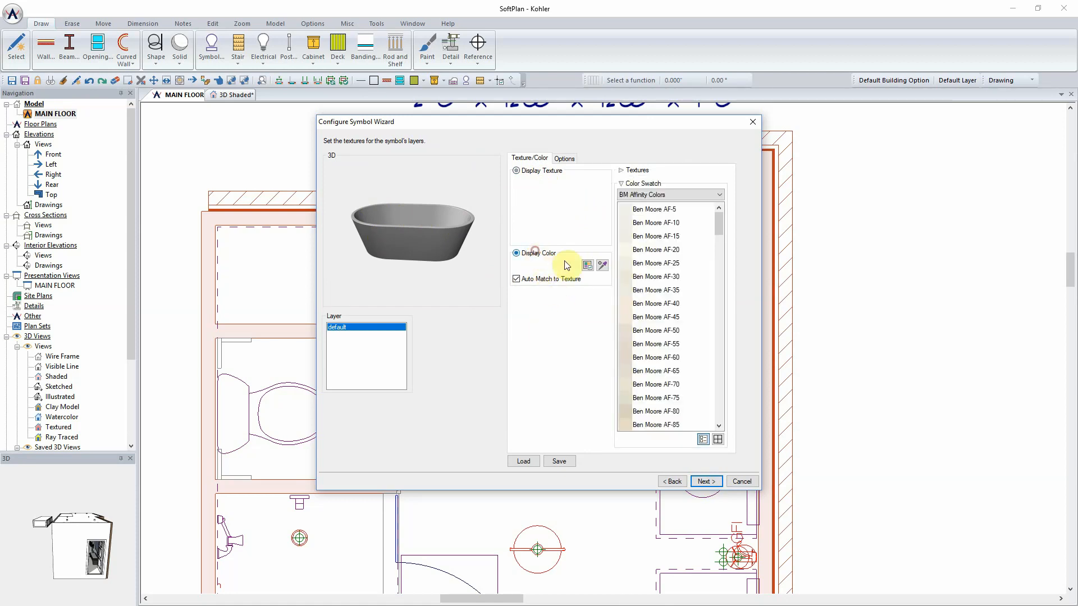
pyautogui.click(588, 265)
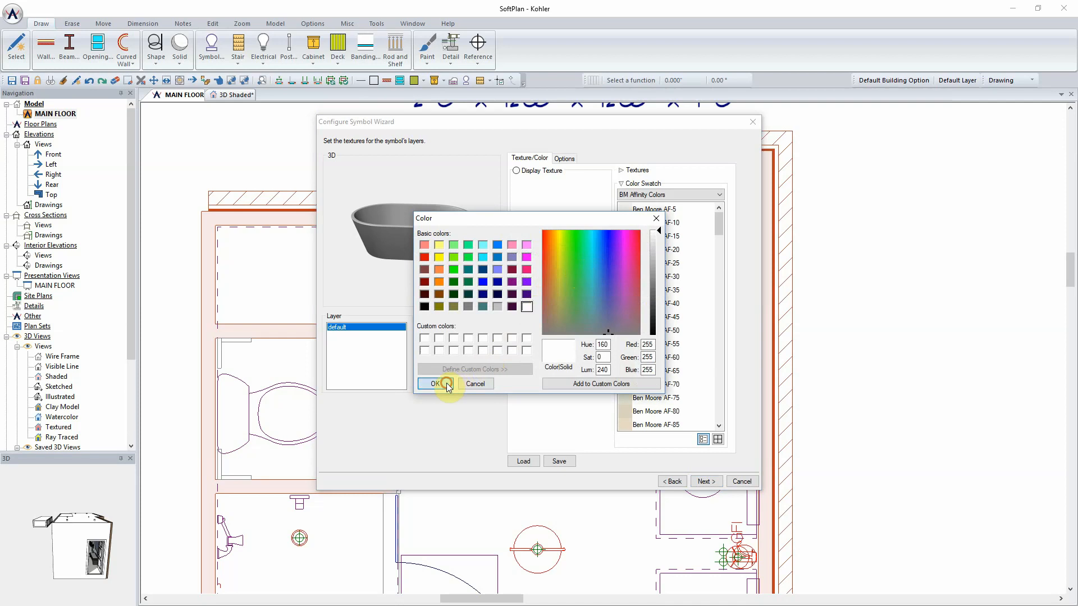
pyautogui.click(432, 383)
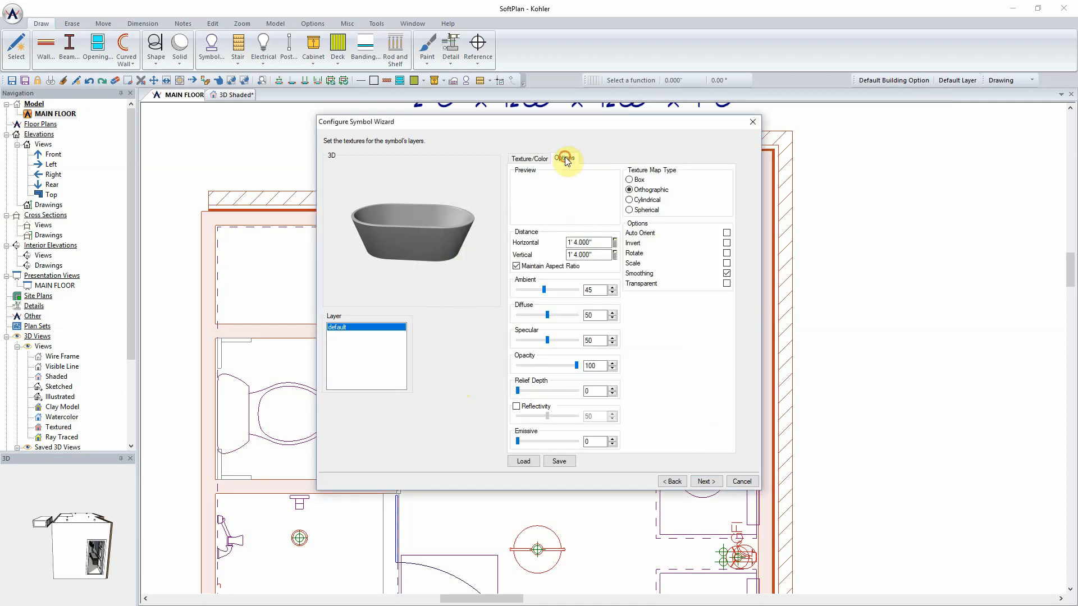
pyautogui.click(564, 157)
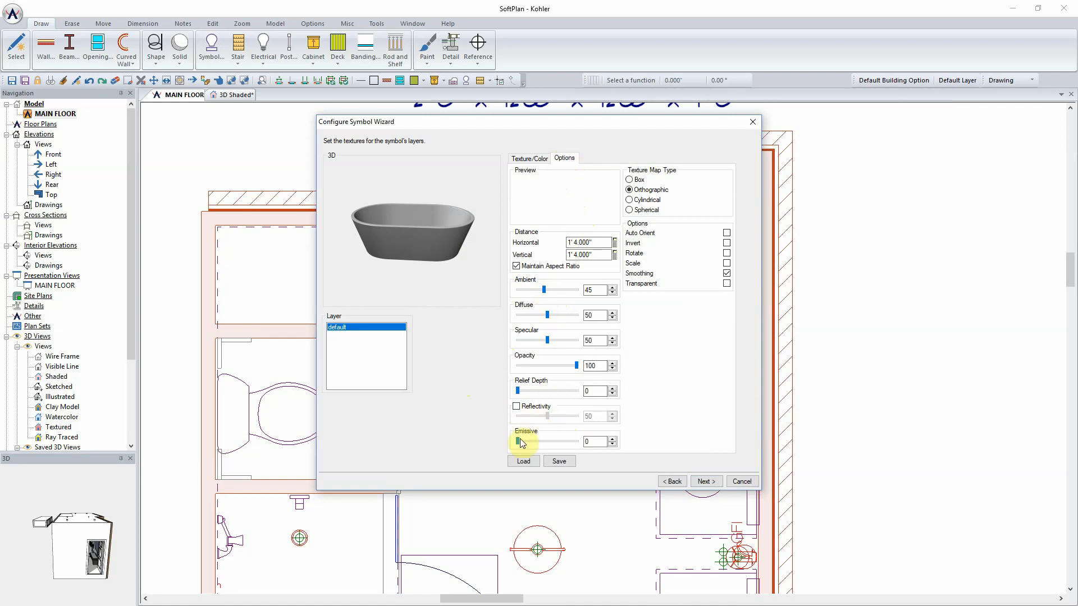
pyautogui.moveTo(546, 290)
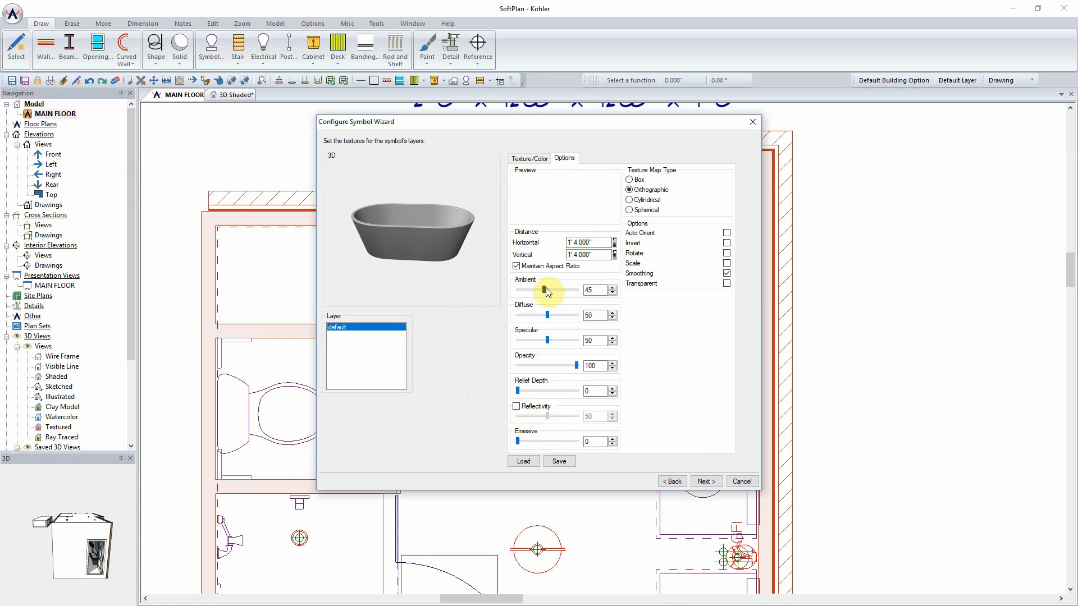
pyautogui.moveTo(542, 291); pyautogui.dragTo(555, 290)
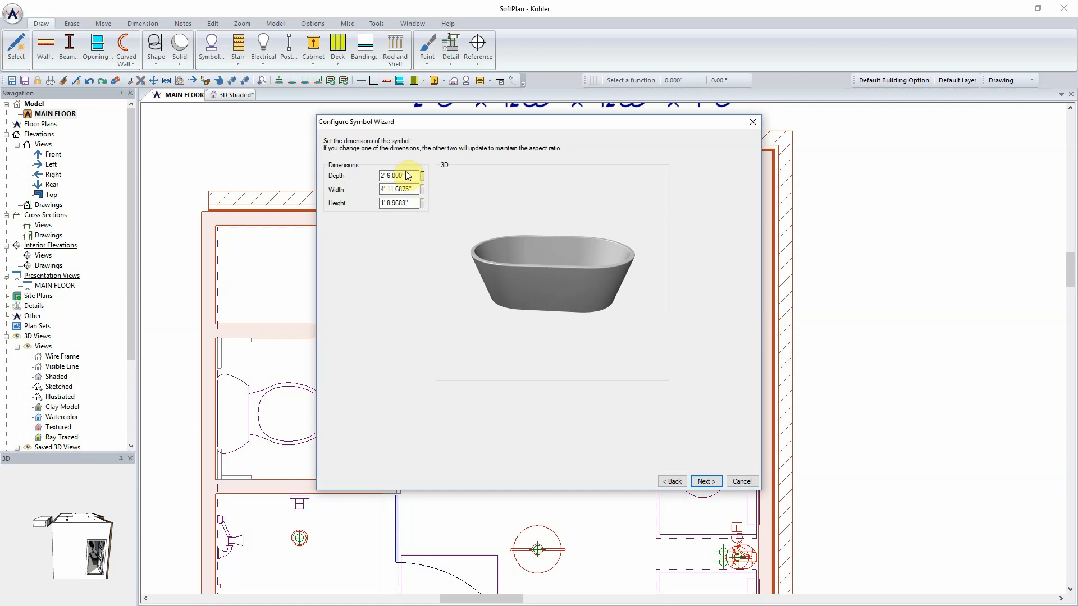
pyautogui.moveTo(685, 429)
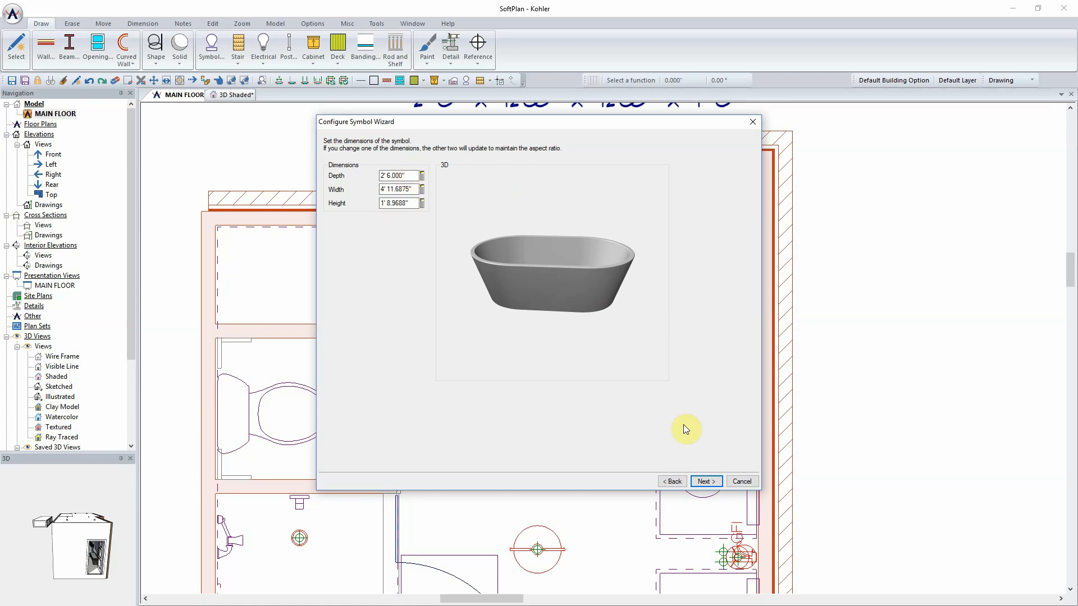
# Step: Accept depth 2'6", width 4'11.6875", height 1'8.9688" and continue to placement options
pyautogui.click(705, 481)
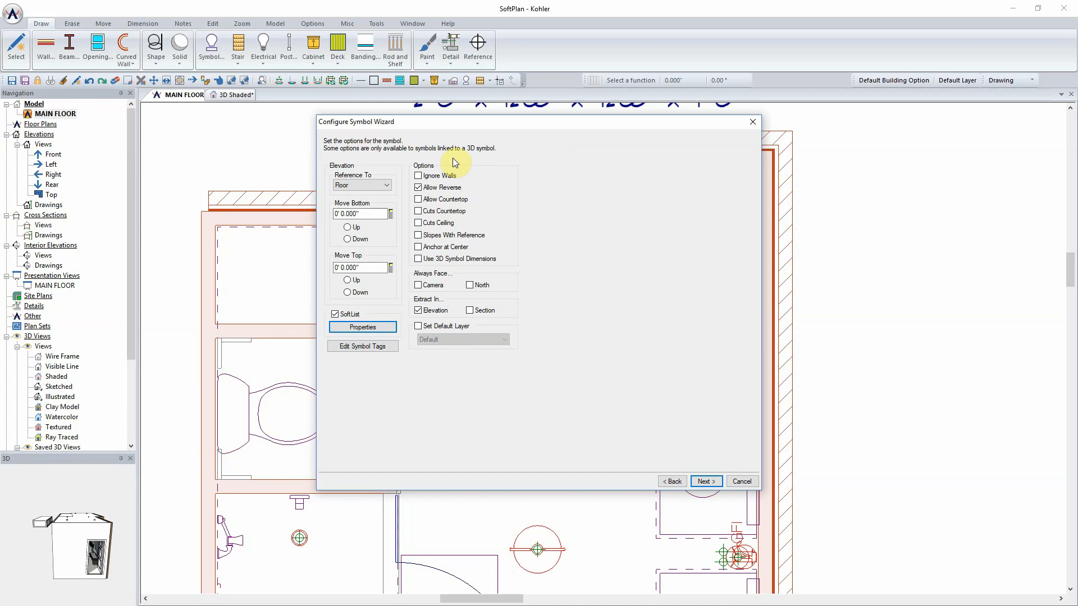
pyautogui.moveTo(443, 155)
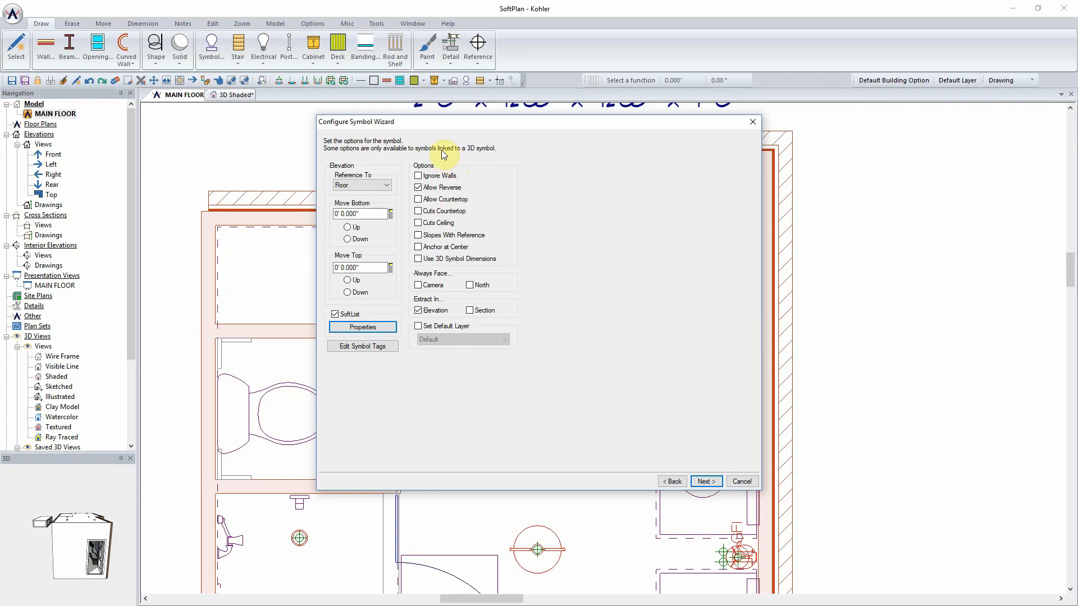
# Step: Reference the tub's elevation to the Floor with a 0" bottom offset and continue
pyautogui.click(389, 185)
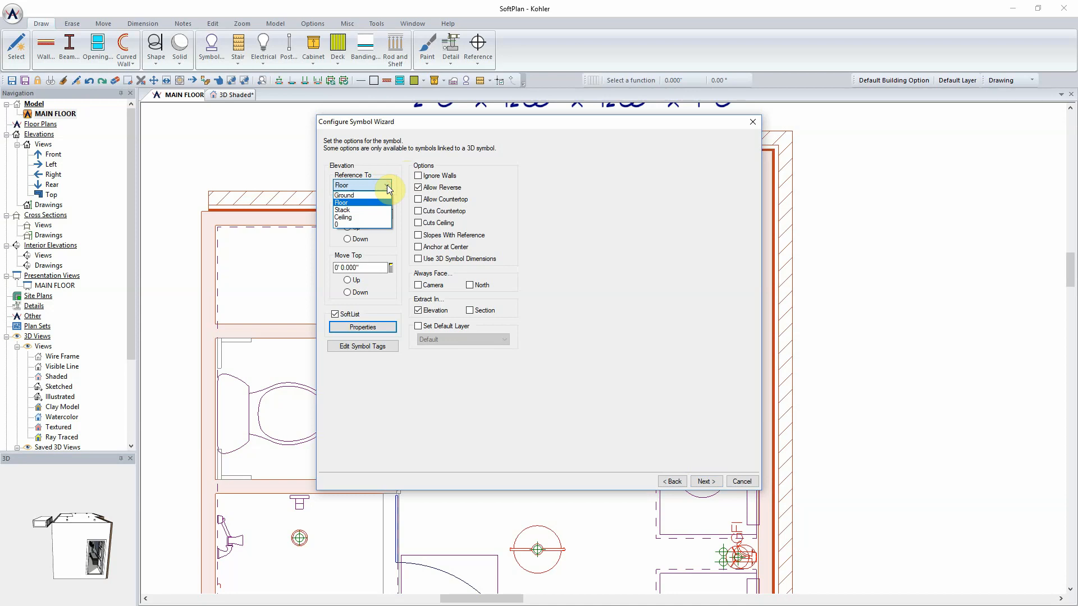
pyautogui.click(340, 184)
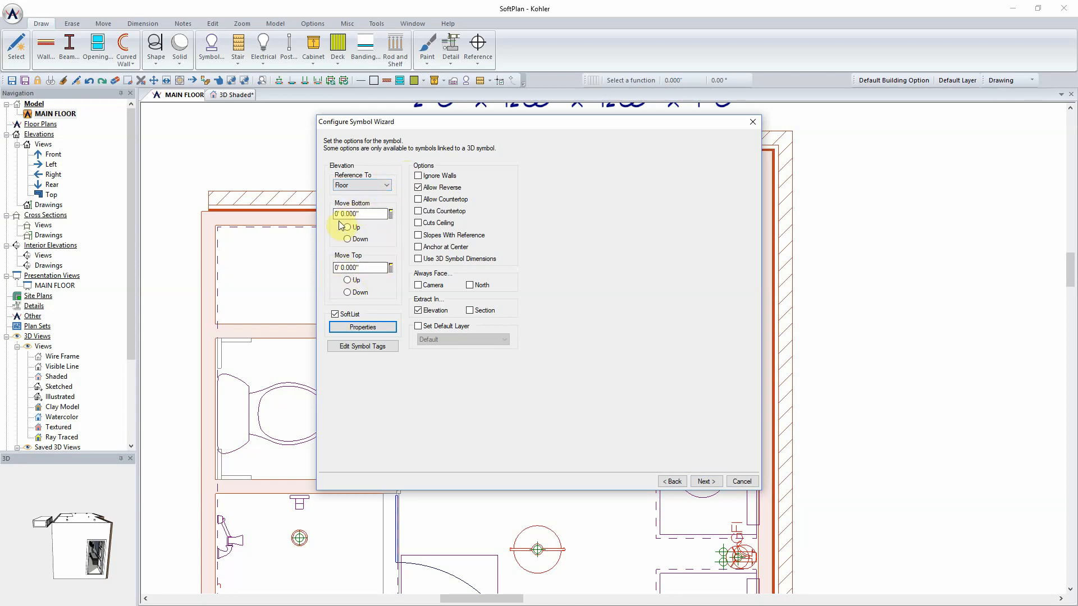
pyautogui.click(358, 214)
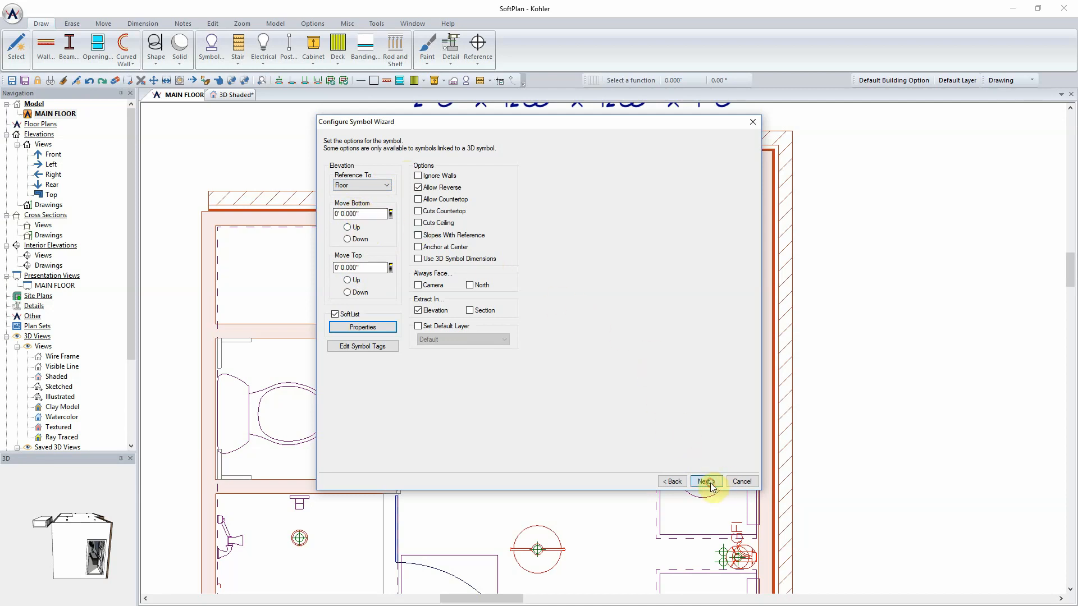
pyautogui.click(705, 481)
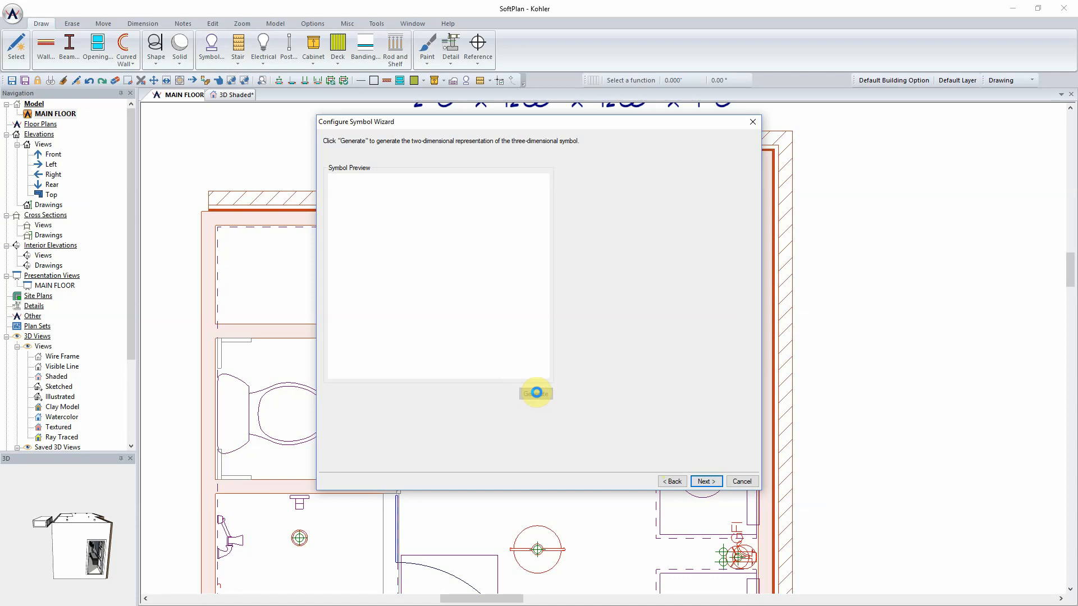
# Step: Generate the tub's oval 2D plan outline and finish the symbol wizard
pyautogui.click(536, 393)
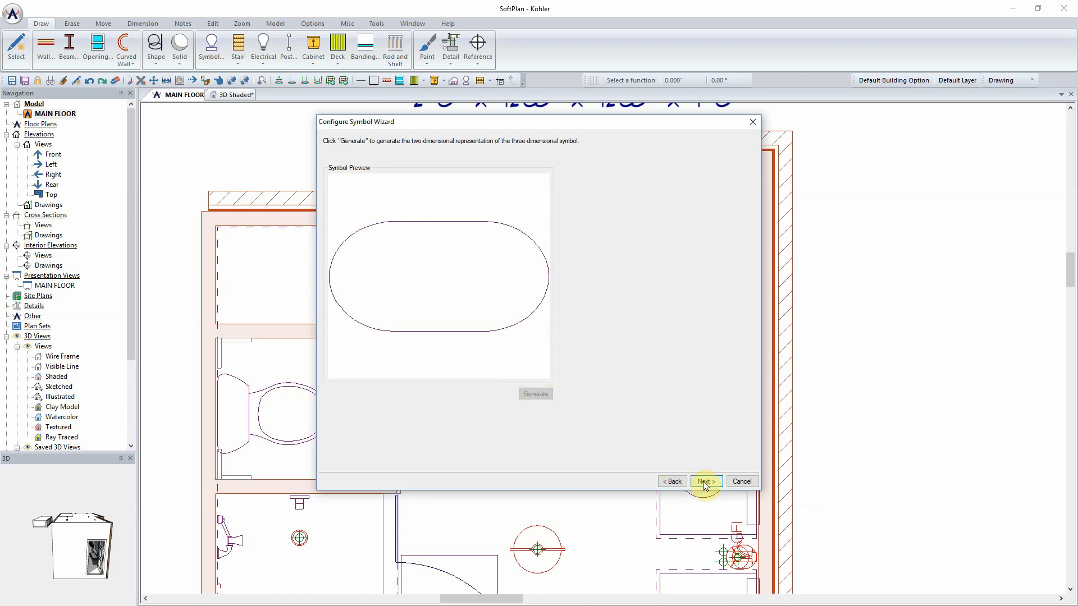
pyautogui.click(704, 481)
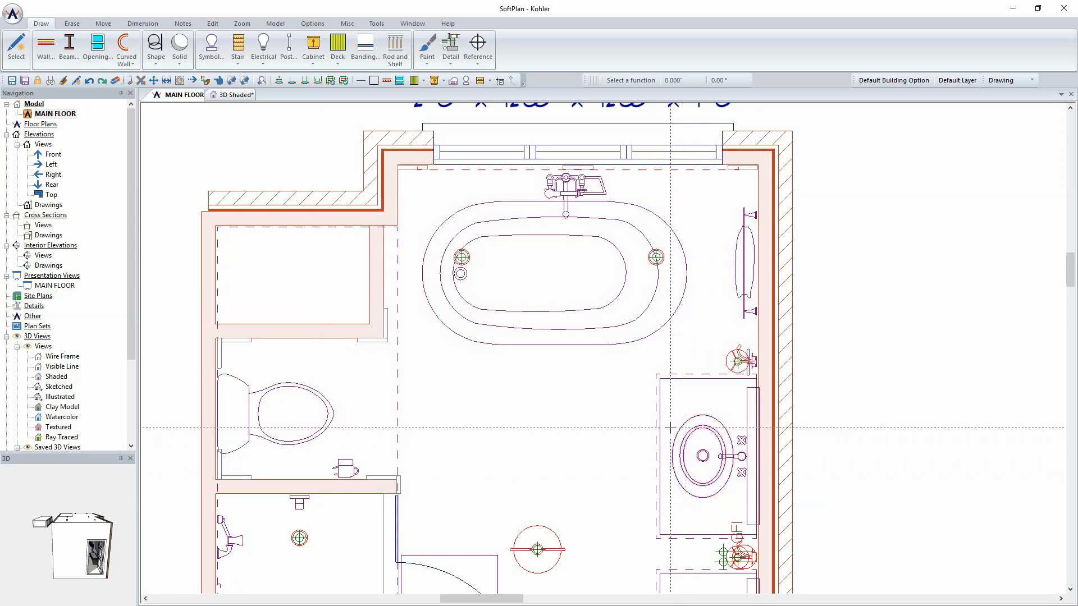
pyautogui.moveTo(236, 95)
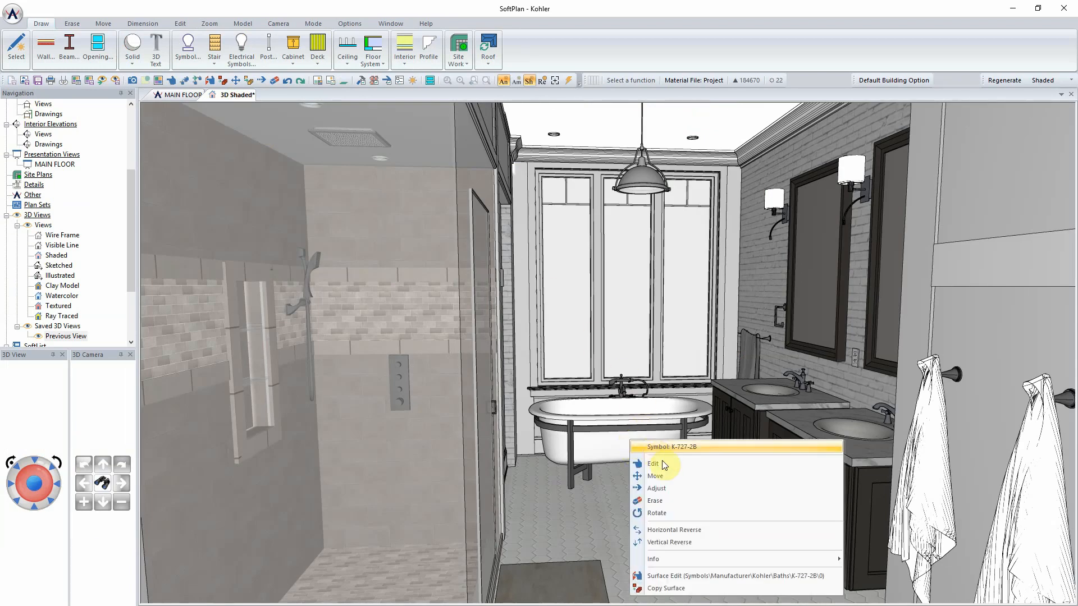
# Step: Swap the existing tub for Bathroom > Free Standing Tubs > Miolin Ilusa Free Standing Tub
pyautogui.click(652, 463)
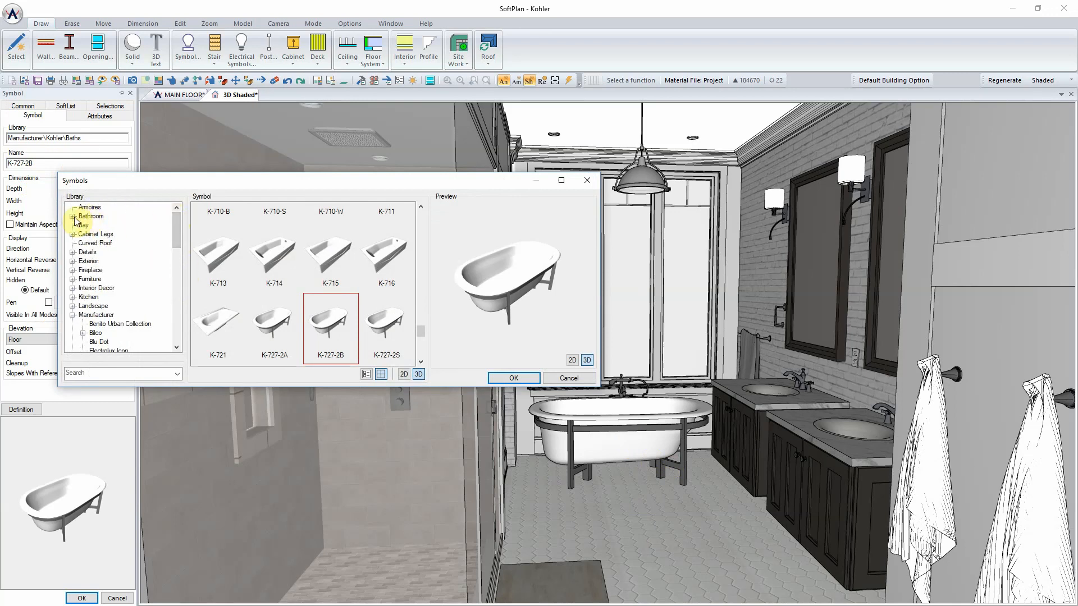
pyautogui.click(63, 216)
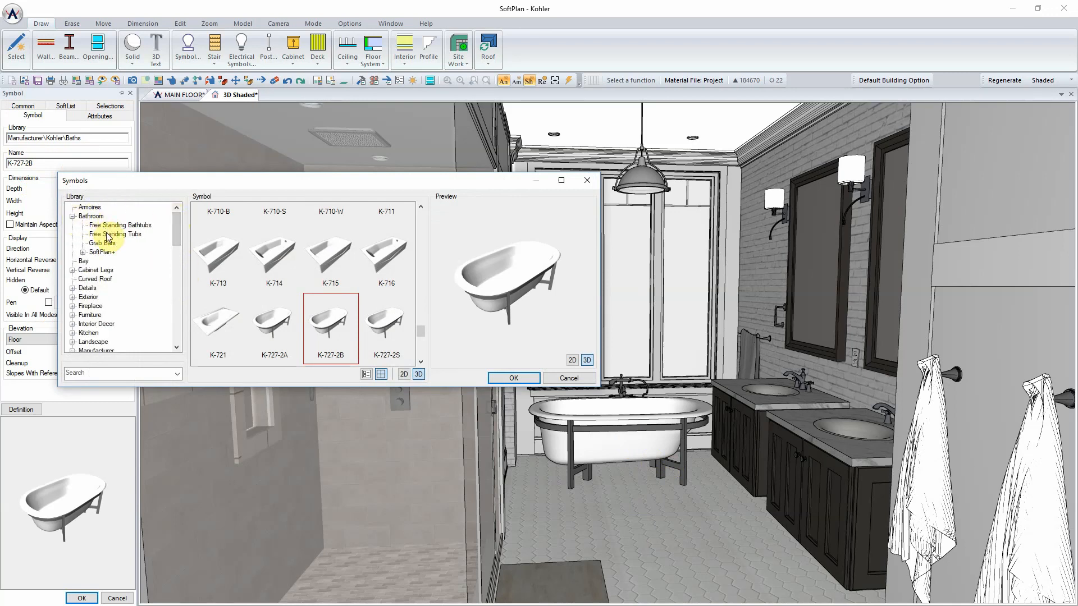
pyautogui.click(115, 233)
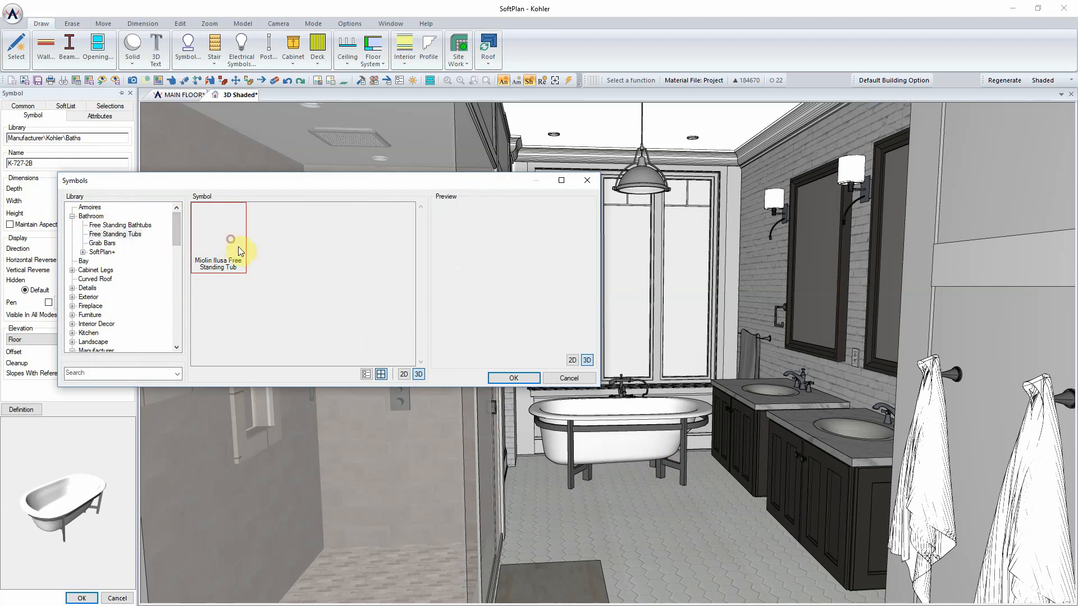
pyautogui.click(513, 378)
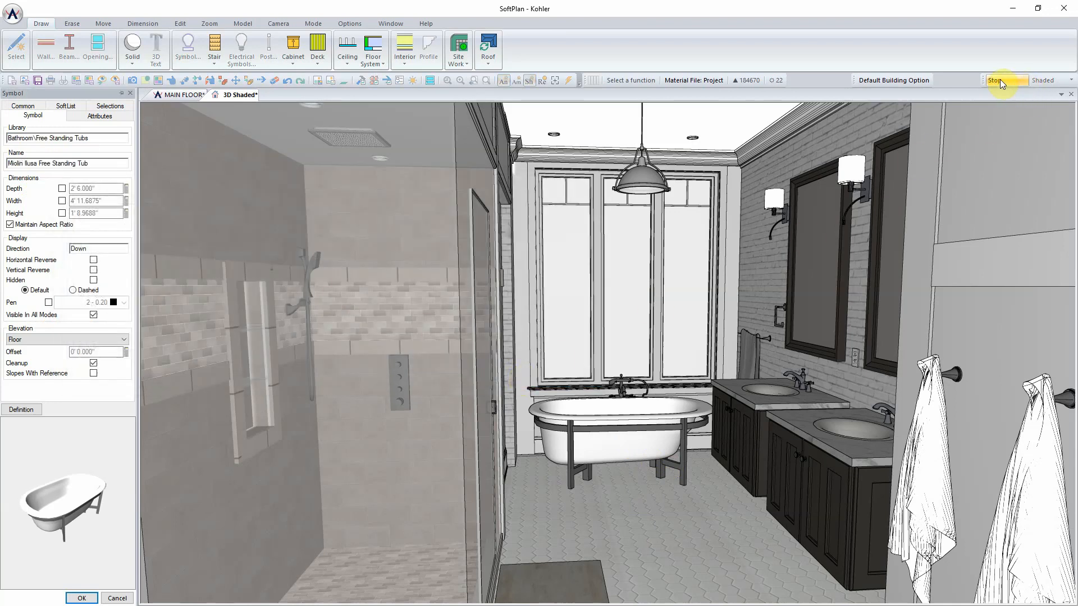
pyautogui.moveTo(996, 80)
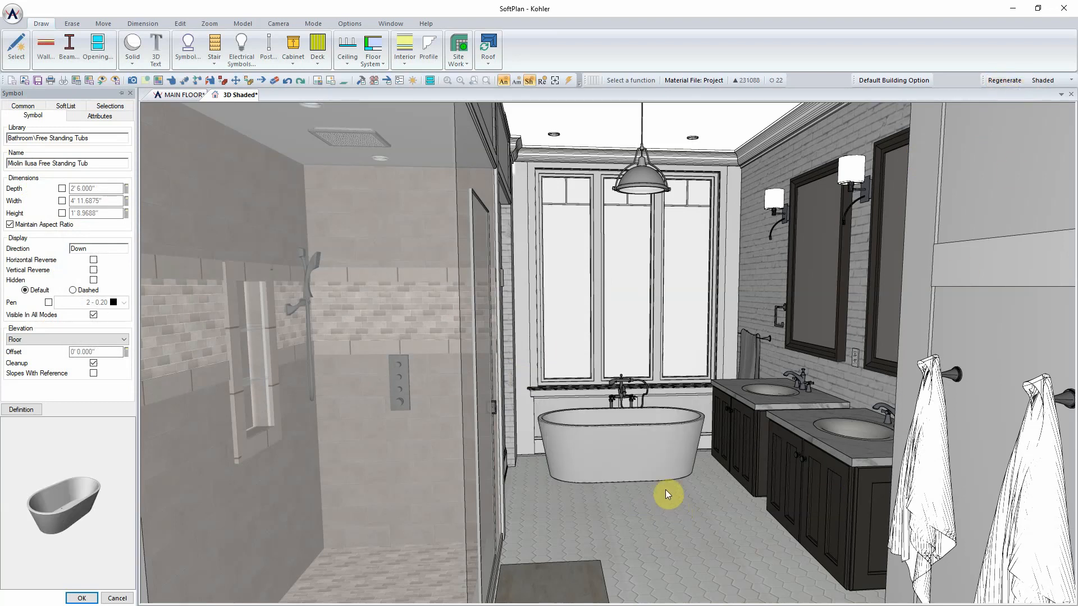
pyautogui.moveTo(692, 431)
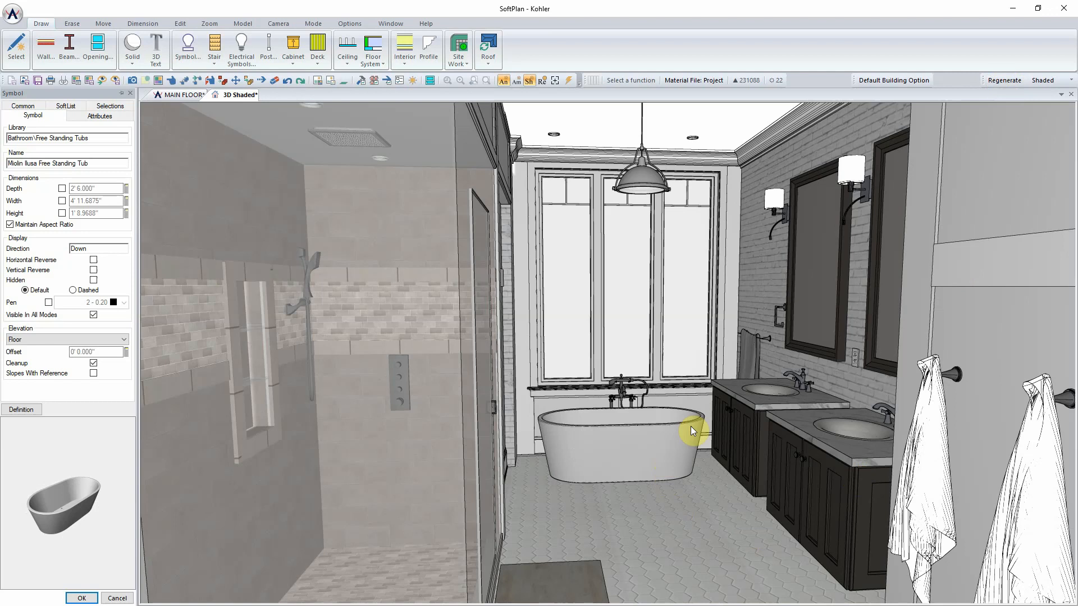